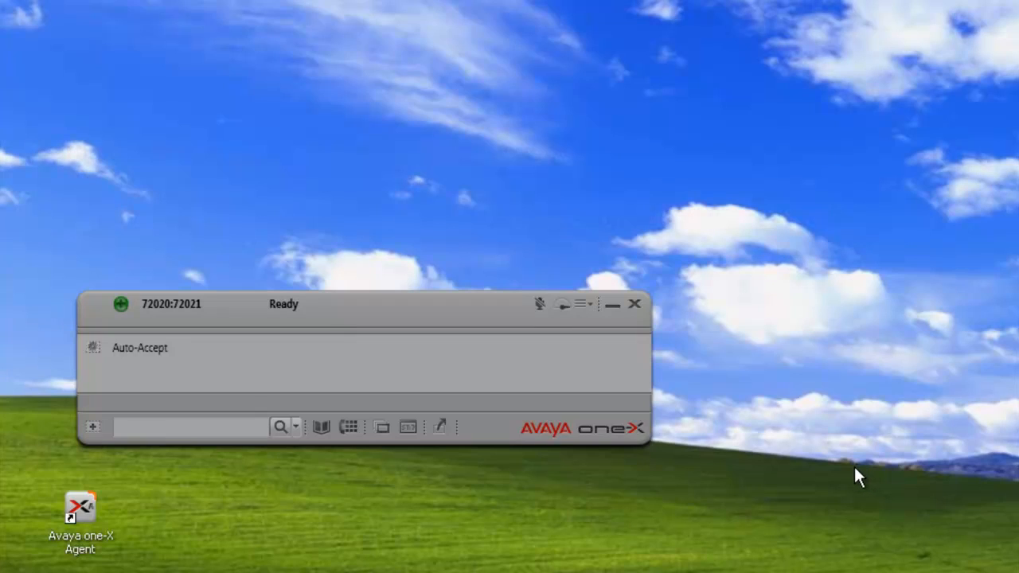
{"action": "mouse_move", "coordinate": [445, 388]}
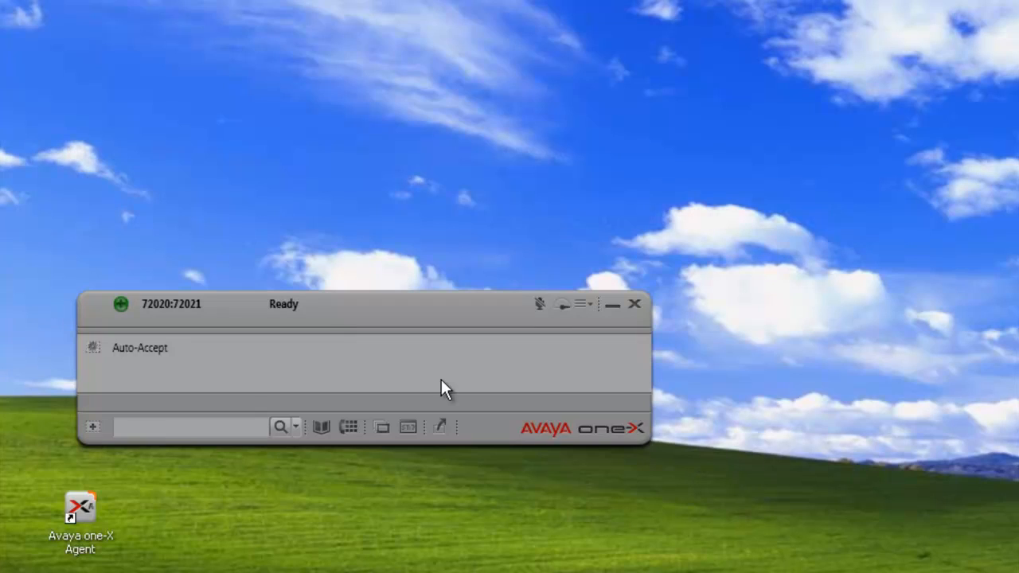
{"action": "mouse_move", "coordinate": [333, 391]}
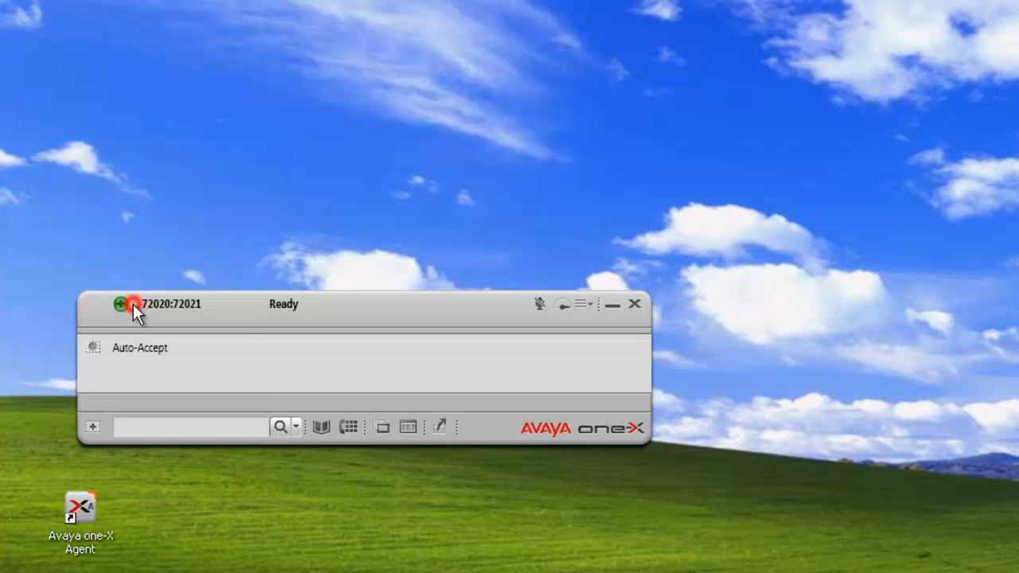
Reach the Reason Codes page of System Settings via the main options menu.
{"action": "left_click", "coordinate": [126, 304]}
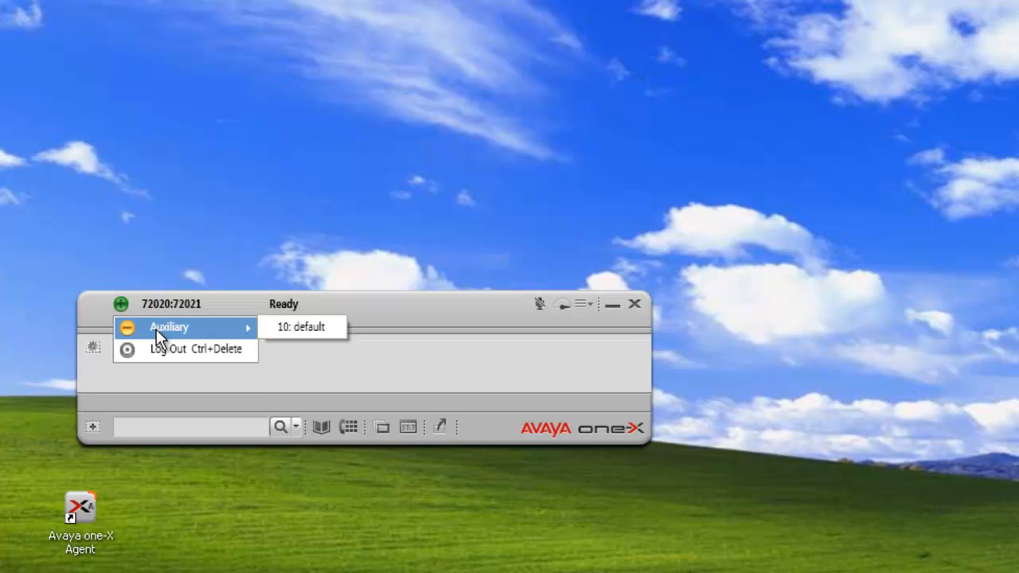
{"action": "mouse_move", "coordinate": [167, 348]}
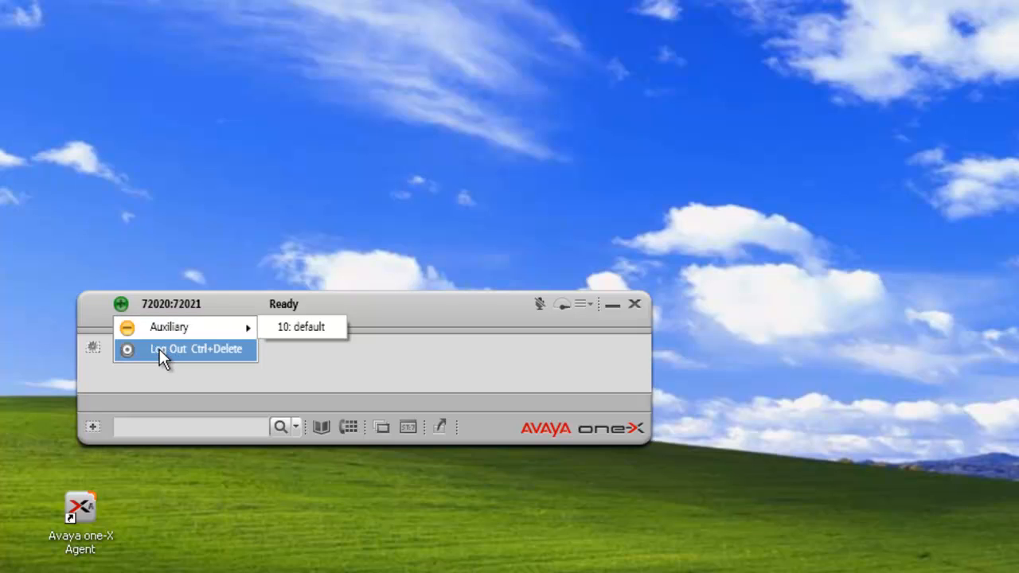
{"action": "mouse_move", "coordinate": [223, 364]}
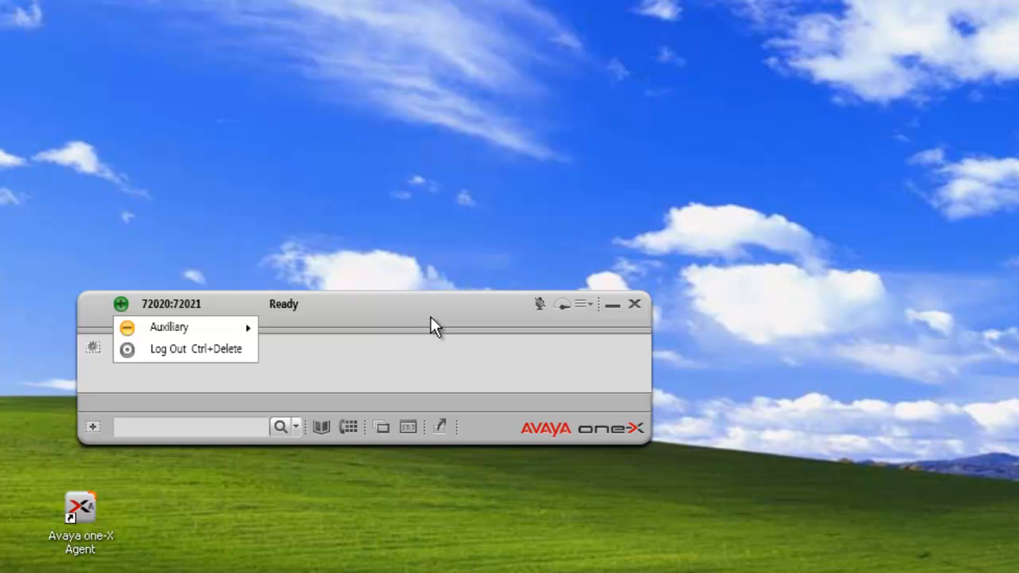
{"action": "mouse_move", "coordinate": [453, 318]}
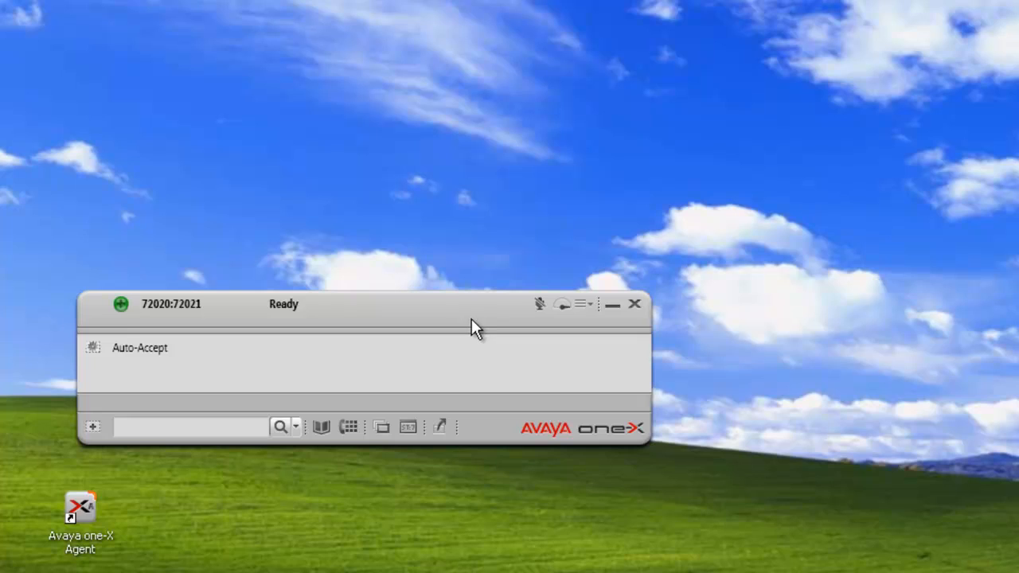
{"action": "mouse_move", "coordinate": [567, 383]}
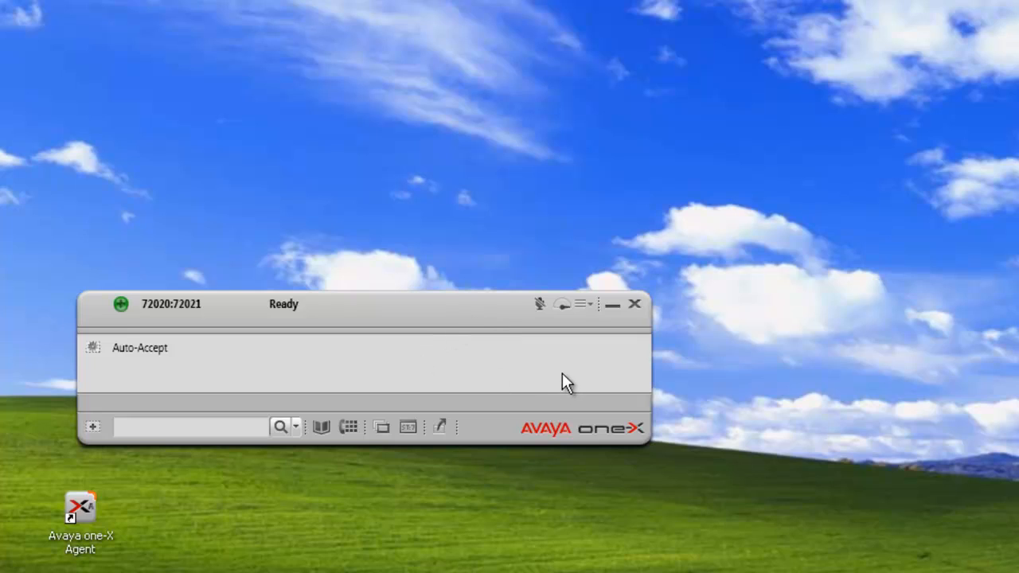
{"action": "mouse_move", "coordinate": [597, 329]}
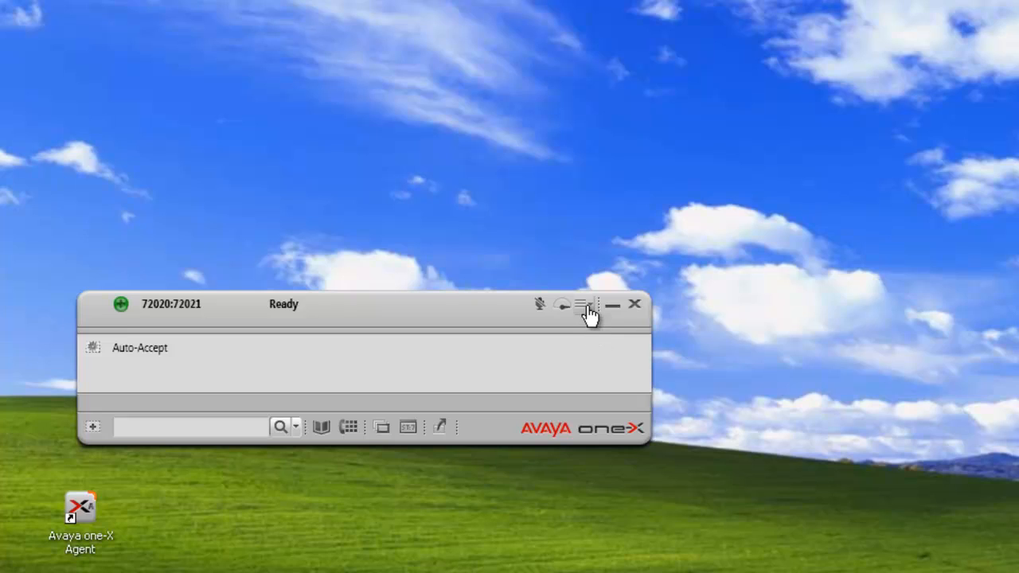
{"action": "mouse_move", "coordinate": [591, 315]}
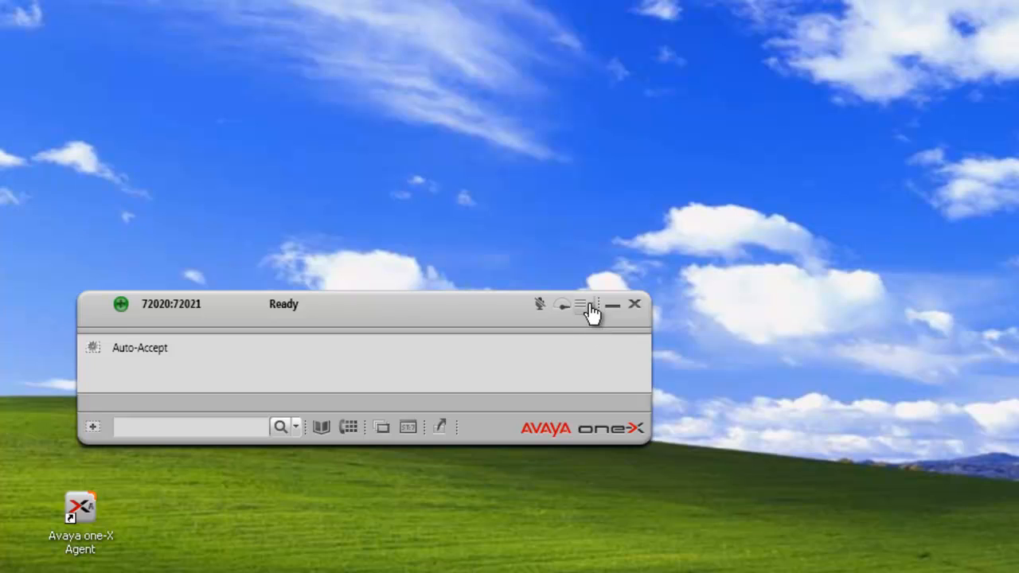
{"action": "left_click", "coordinate": [580, 304]}
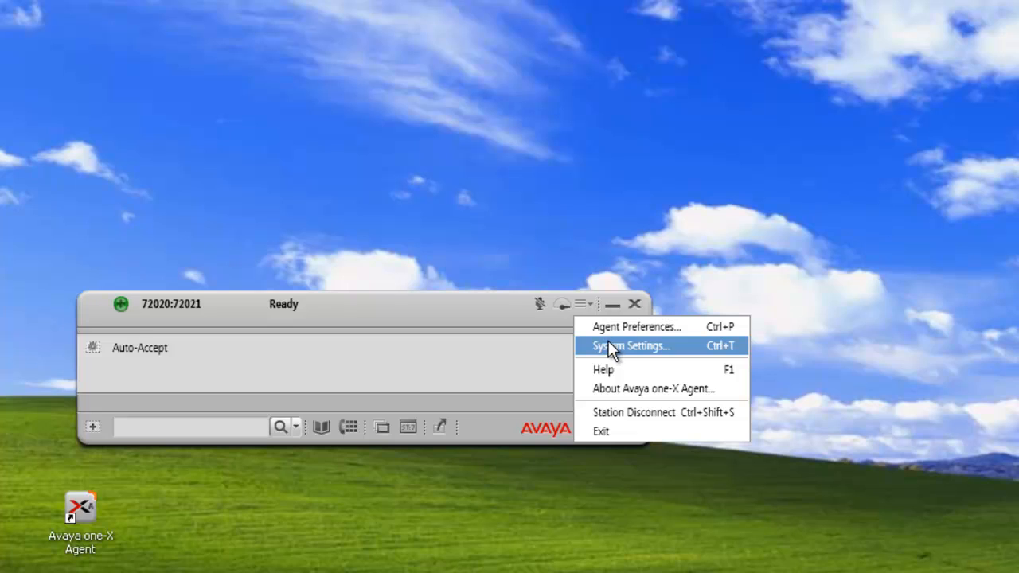
{"action": "left_click", "coordinate": [630, 346]}
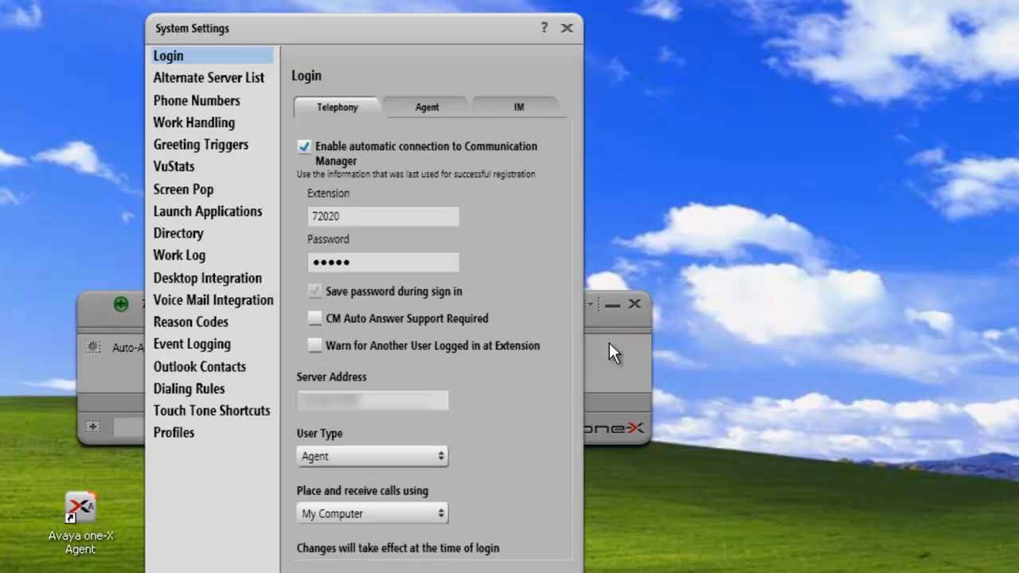
{"action": "mouse_move", "coordinate": [176, 342]}
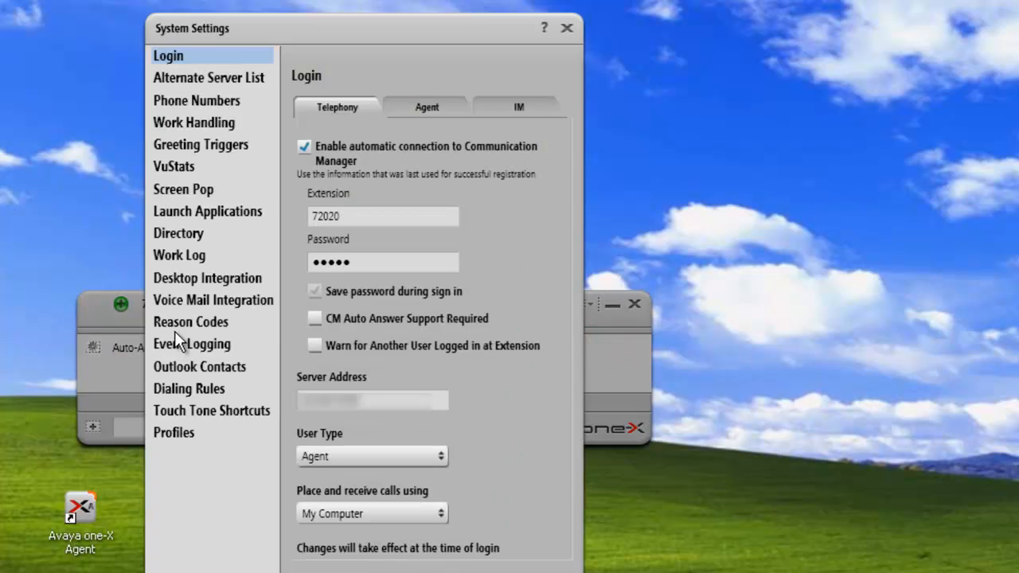
{"action": "left_click", "coordinate": [191, 321]}
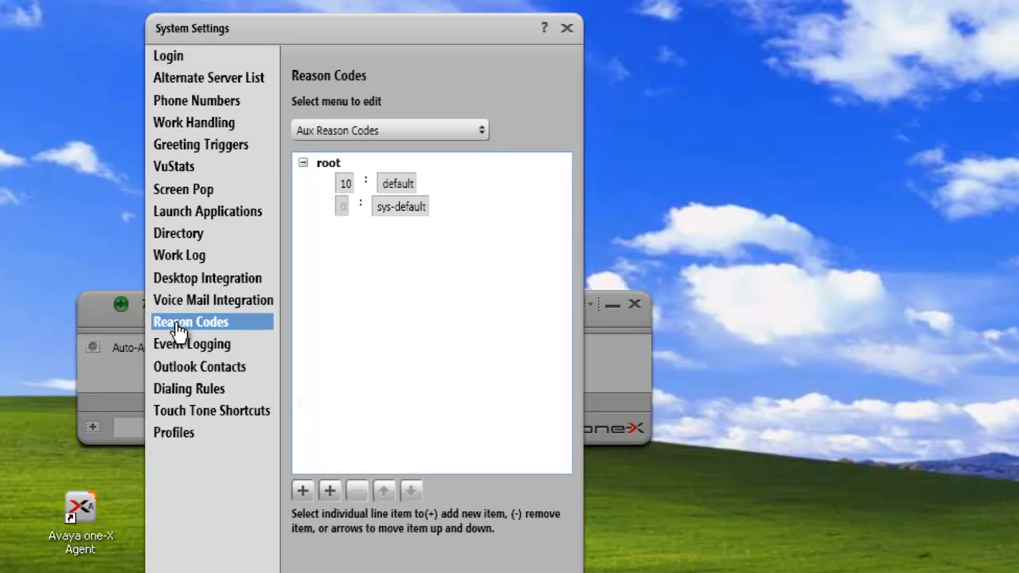
{"action": "mouse_move", "coordinate": [493, 239]}
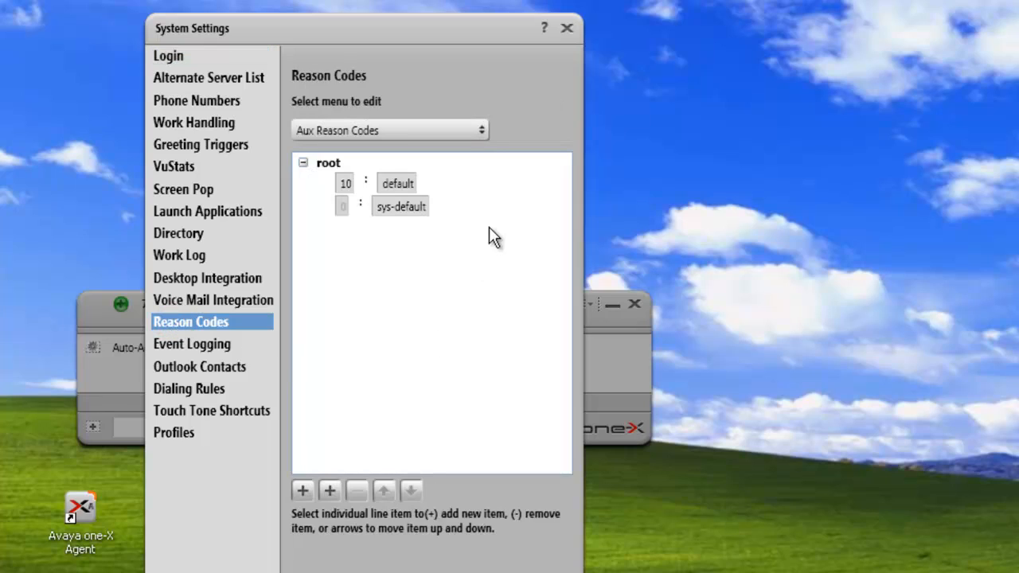
{"action": "mouse_move", "coordinate": [501, 206]}
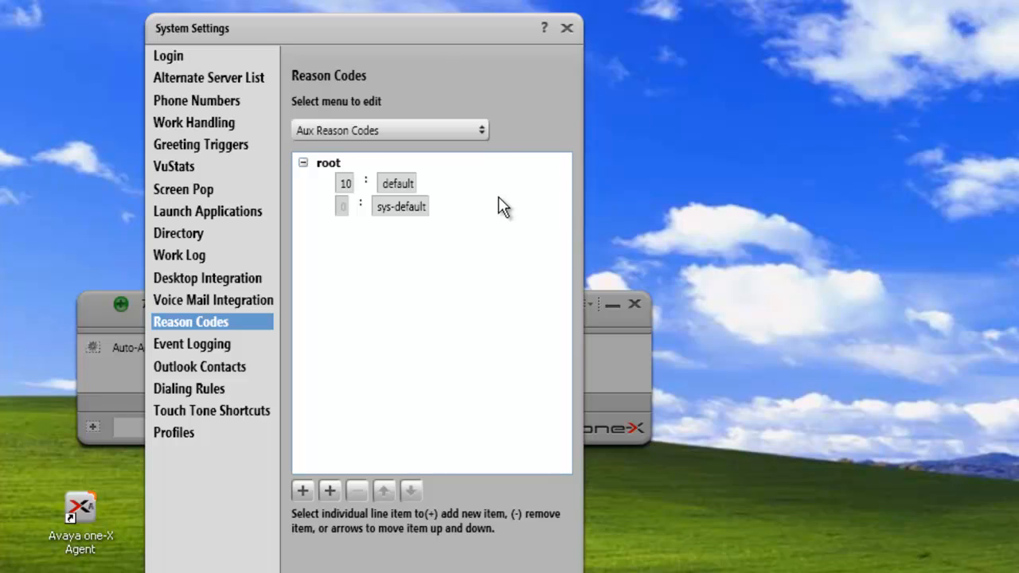
{"action": "mouse_move", "coordinate": [484, 136]}
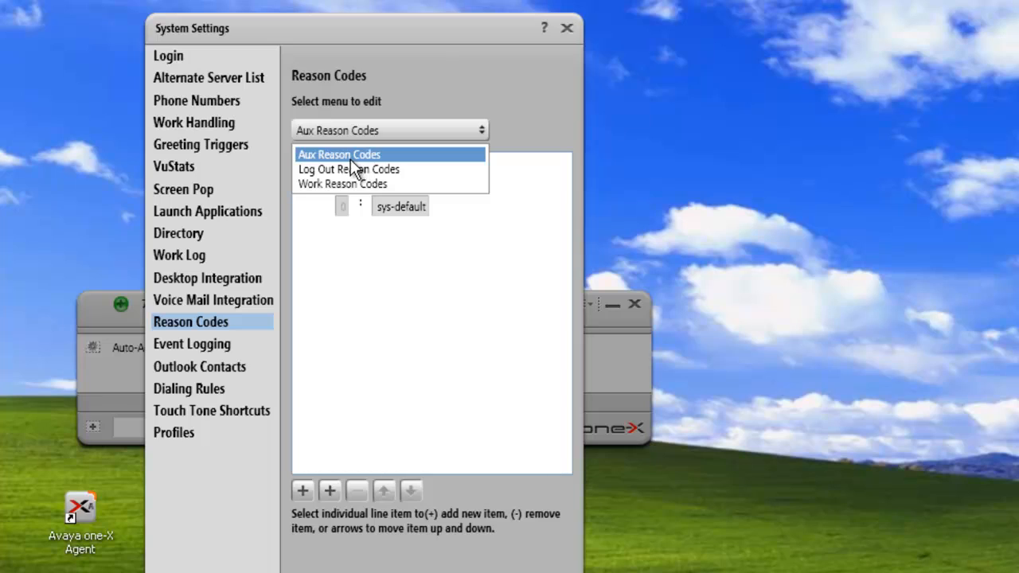
{"action": "mouse_move", "coordinate": [344, 159]}
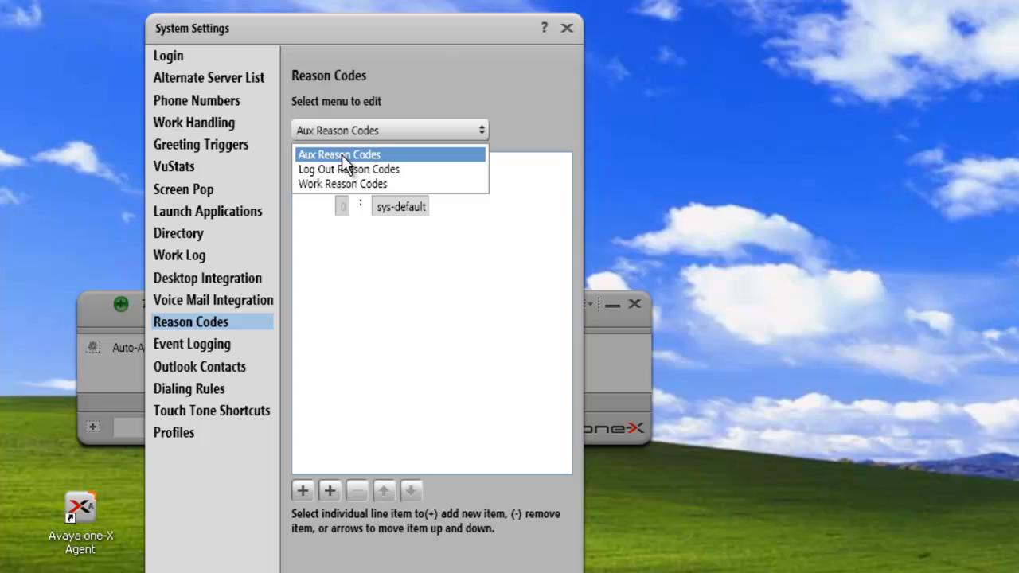
Rename Aux reason code 10 from 'default' to 'In meeting', keeping sys-default alongside it.
{"action": "left_click", "coordinate": [338, 155]}
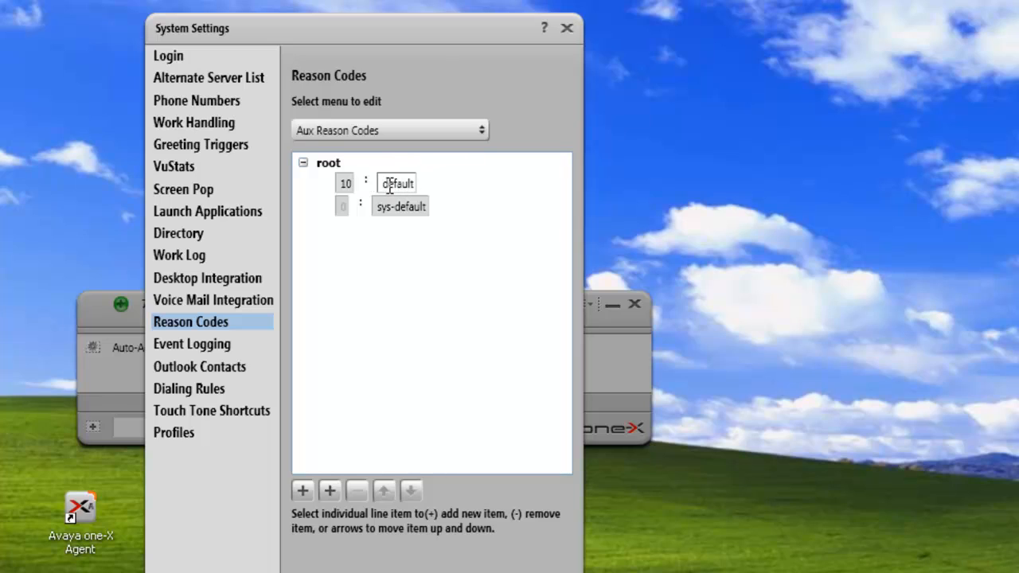
{"action": "left_click", "coordinate": [398, 183]}
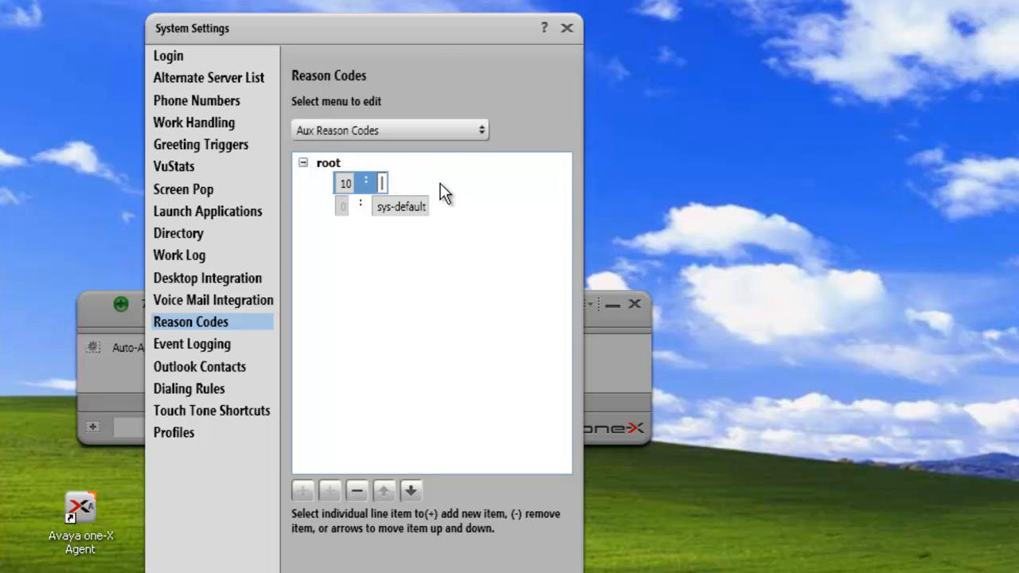
{"action": "type", "text": "In meeting"}
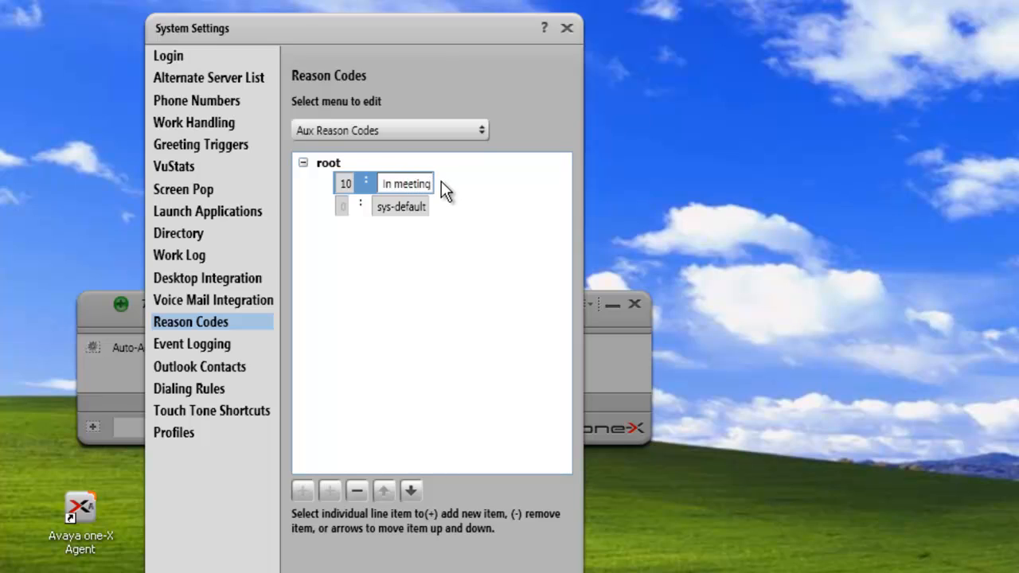
{"action": "left_click", "coordinate": [406, 185]}
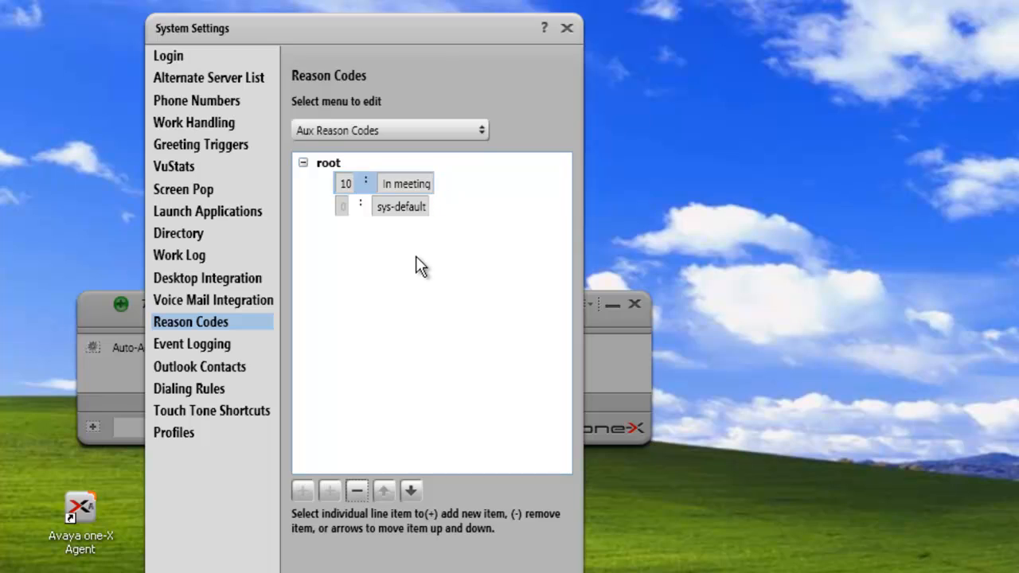
{"action": "left_click", "coordinate": [328, 163]}
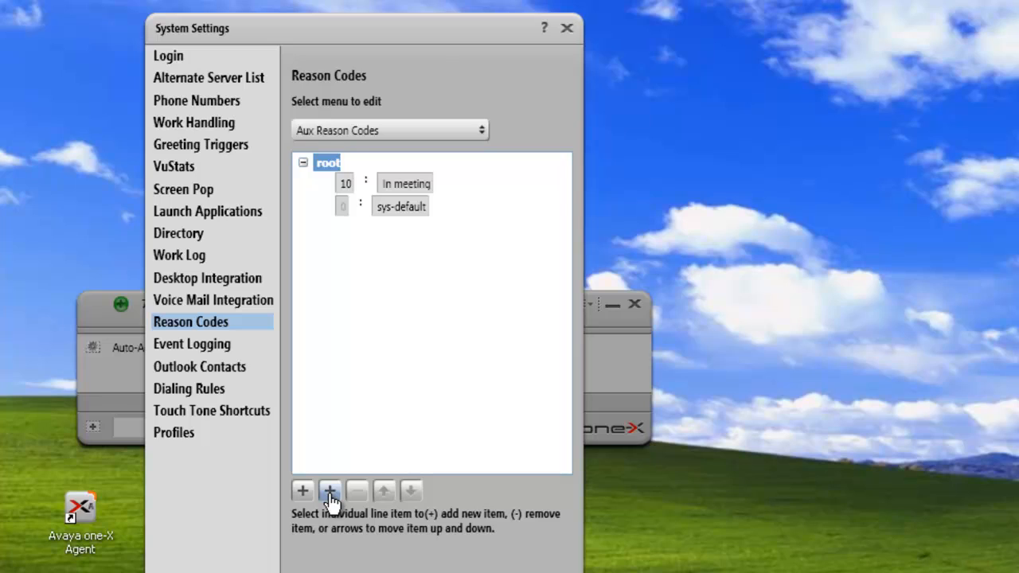
Add a new Aux reason code 1 named 'shipping' below sys-default.
{"action": "left_click", "coordinate": [330, 490]}
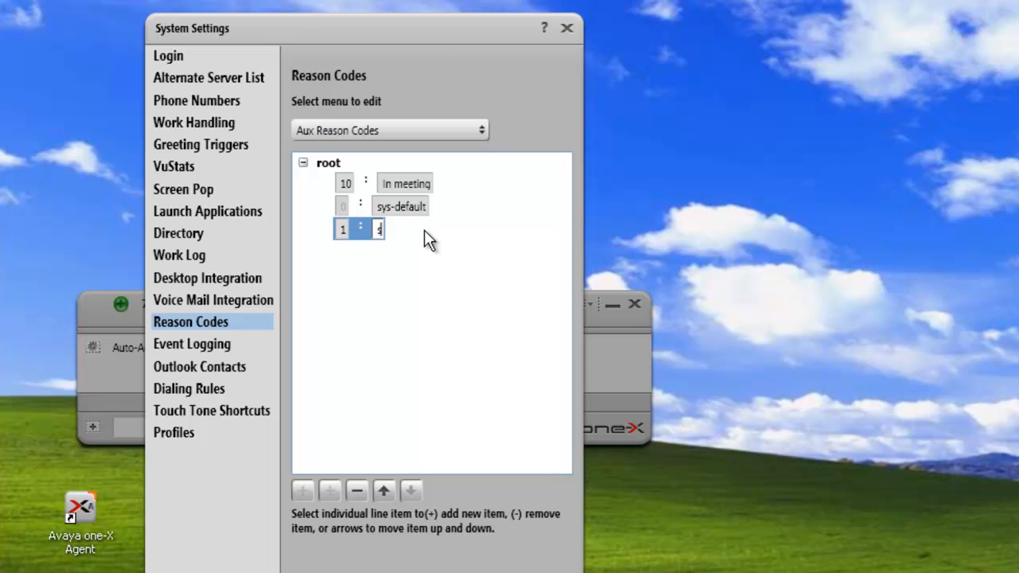
{"action": "type", "text": "shipping"}
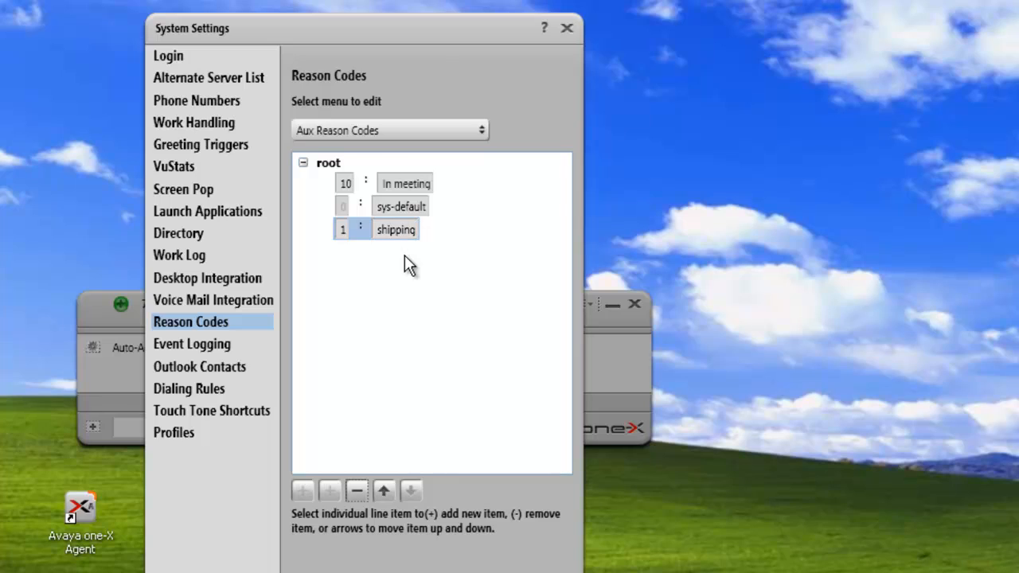
{"action": "mouse_move", "coordinate": [325, 177]}
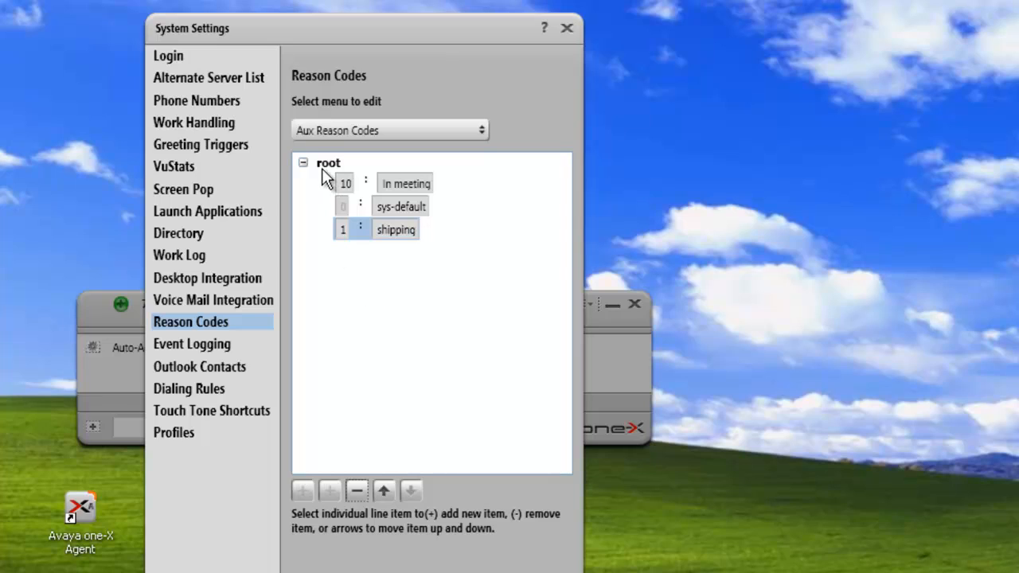
{"action": "mouse_move", "coordinate": [317, 174]}
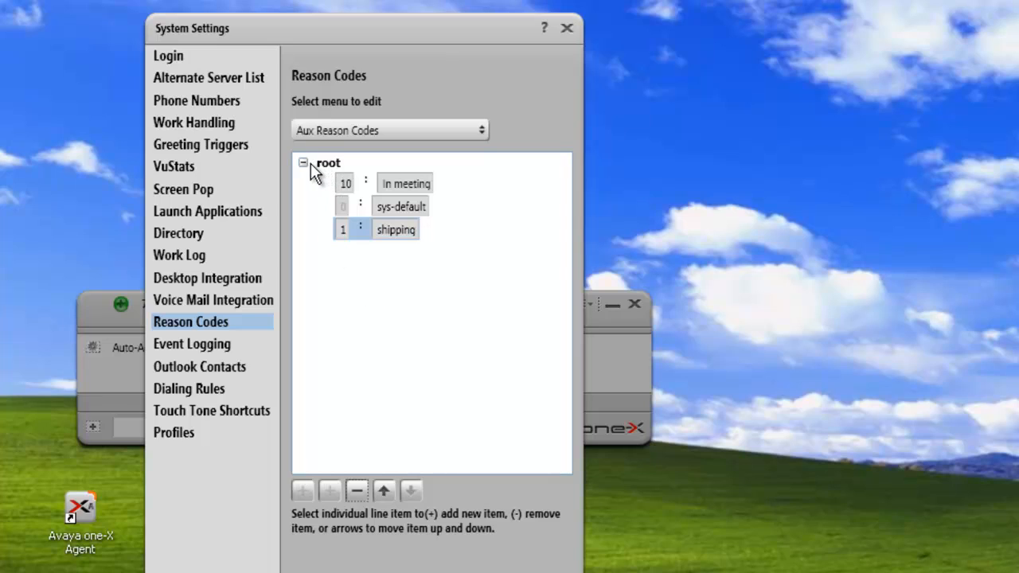
Create a new group named 'Lab' under root for Aux reason codes.
{"action": "left_click", "coordinate": [328, 162]}
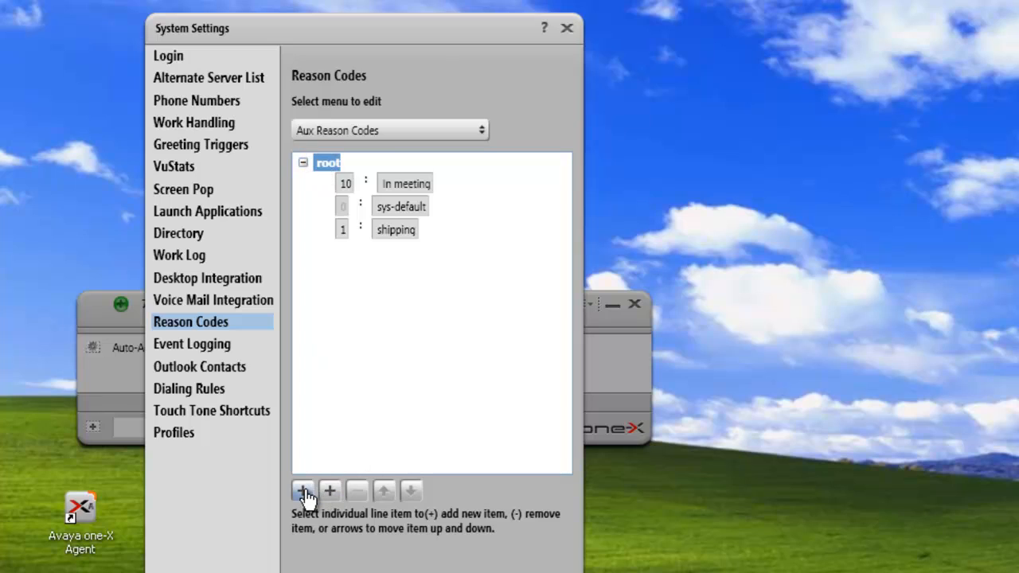
{"action": "left_click", "coordinate": [303, 491]}
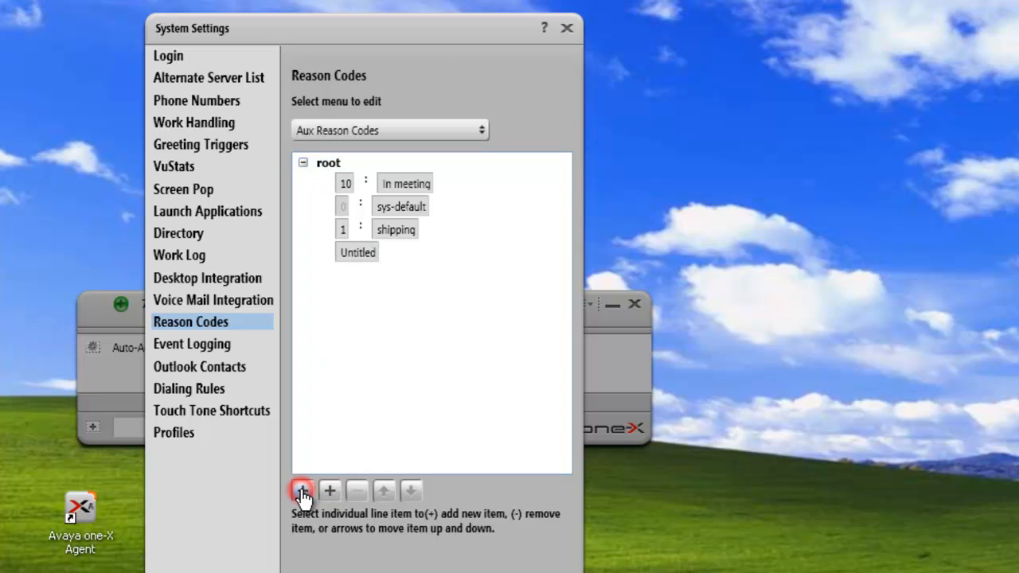
{"action": "left_click", "coordinate": [303, 490]}
{"action": "type", "text": "4"}
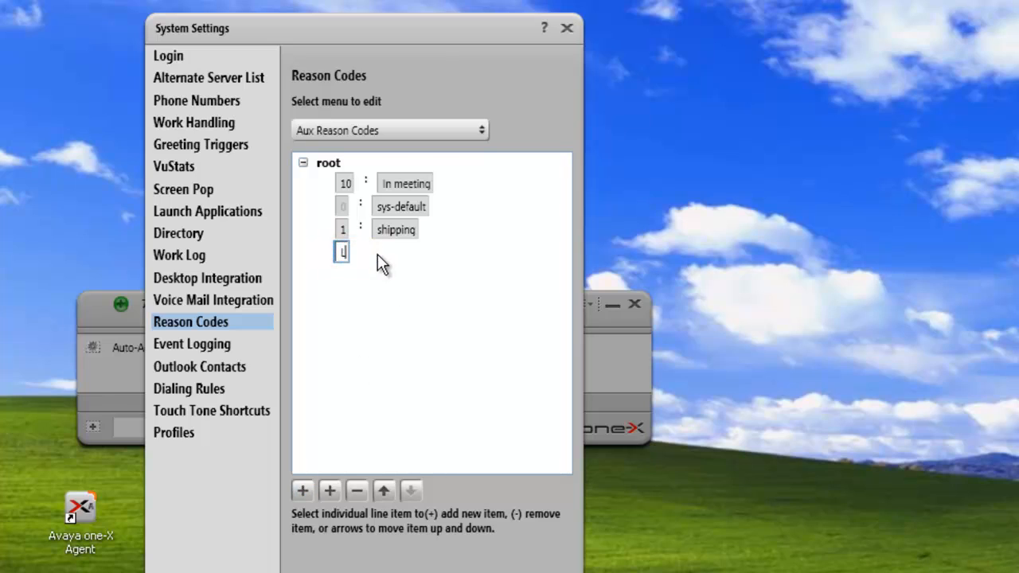
{"action": "type", "text": "ab"}
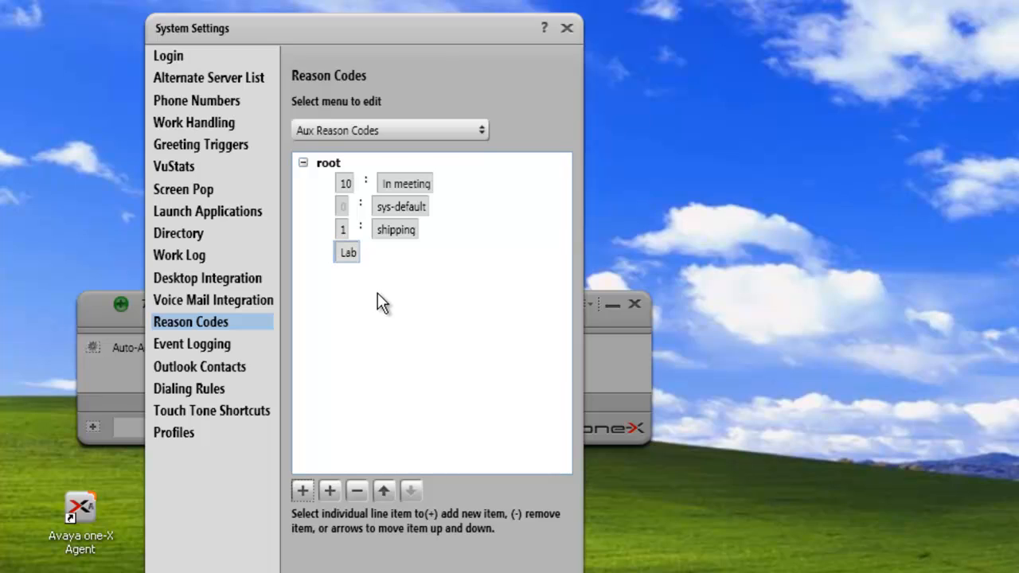
{"action": "mouse_move", "coordinate": [376, 309]}
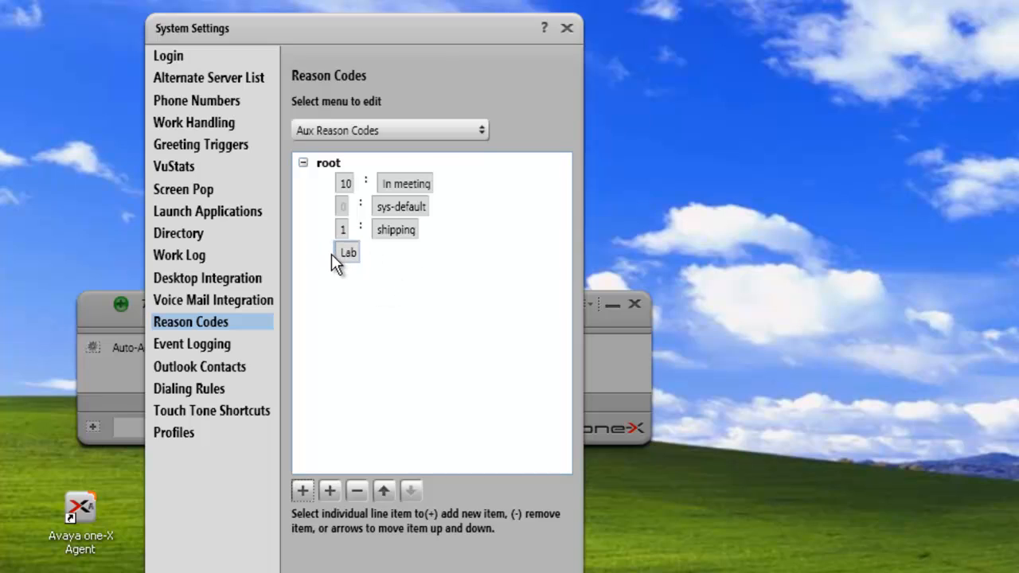
{"action": "left_click", "coordinate": [347, 252]}
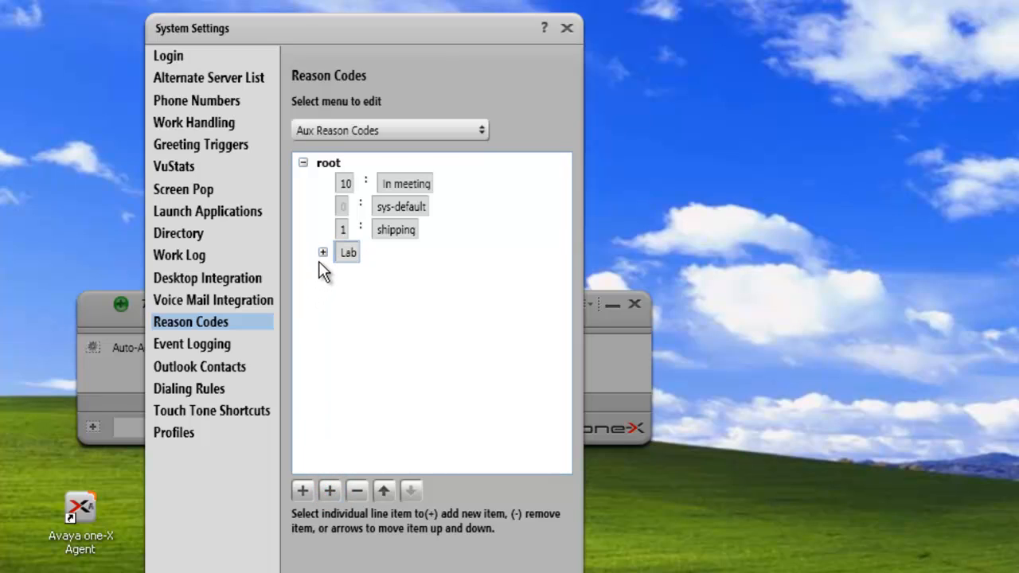
Add codes 2 'testing' and 3 'setup' inside Lab and save the reason code settings.
{"action": "left_click", "coordinate": [323, 252]}
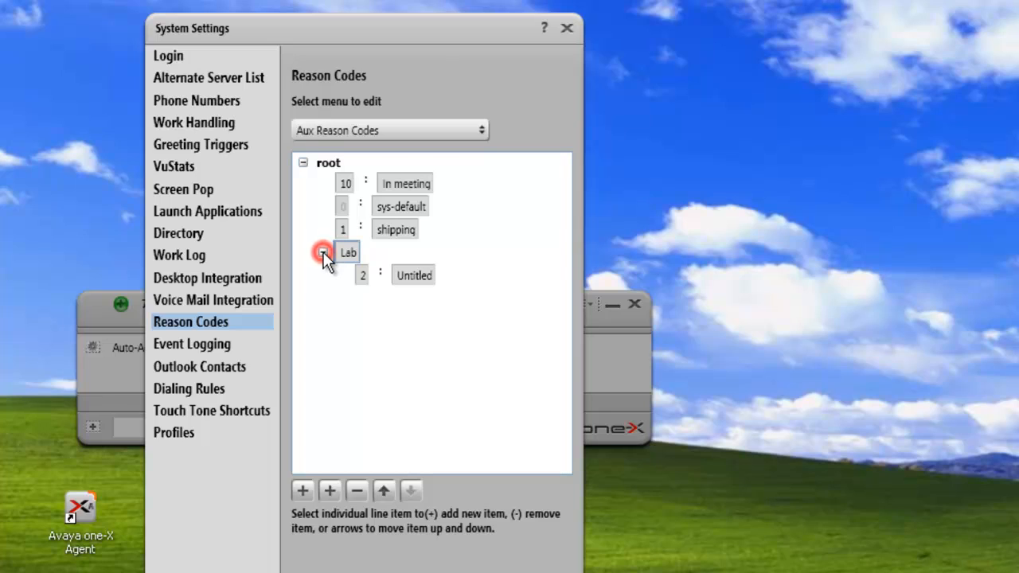
{"action": "left_click", "coordinate": [322, 252]}
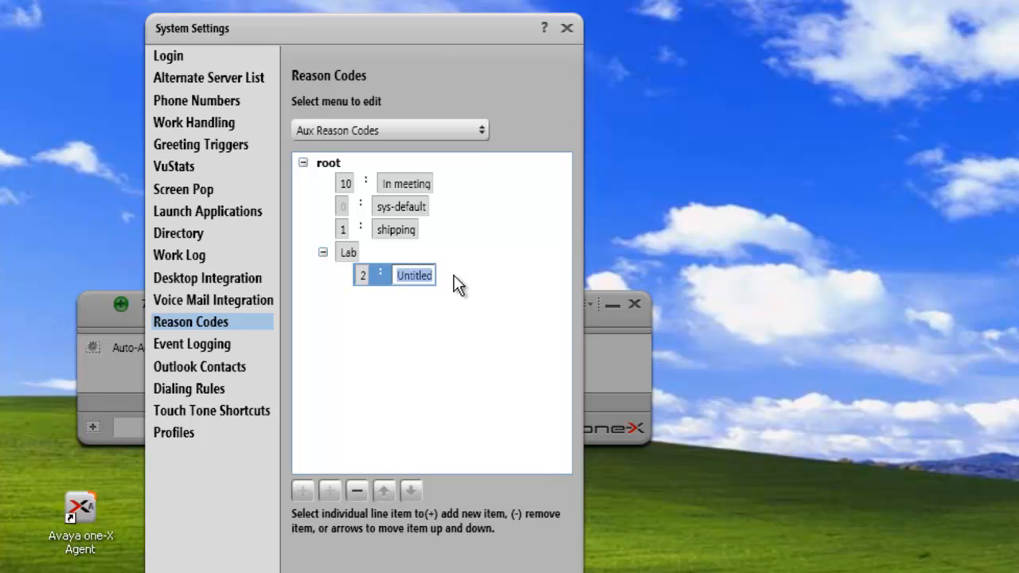
{"action": "type", "text": "testing"}
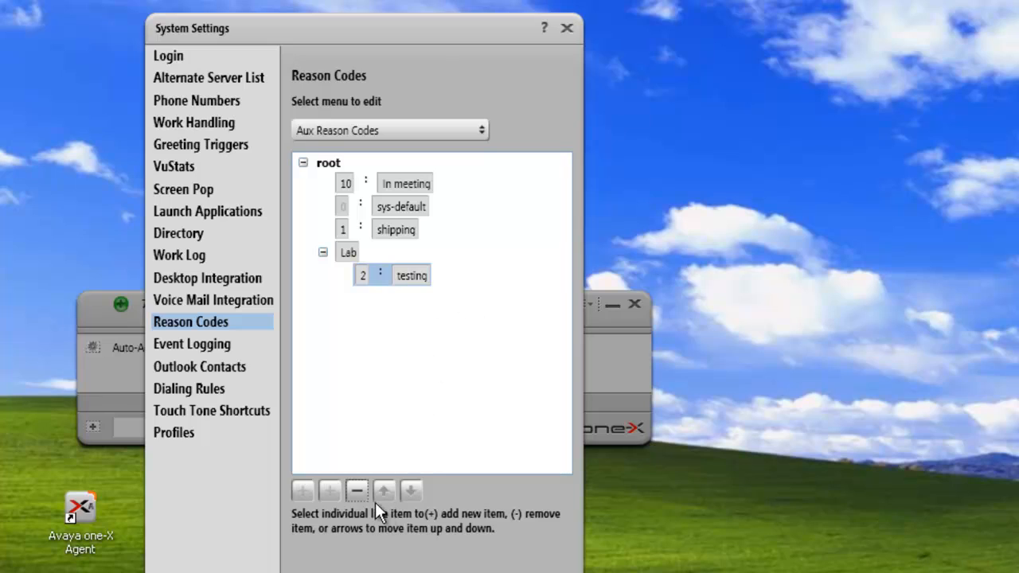
{"action": "left_click", "coordinate": [347, 251]}
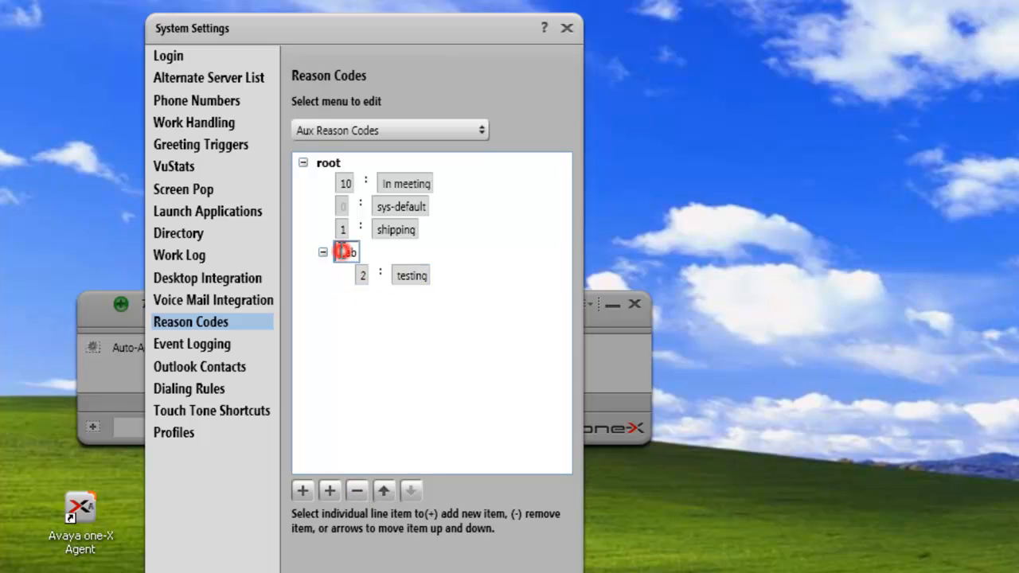
{"action": "left_click", "coordinate": [330, 491]}
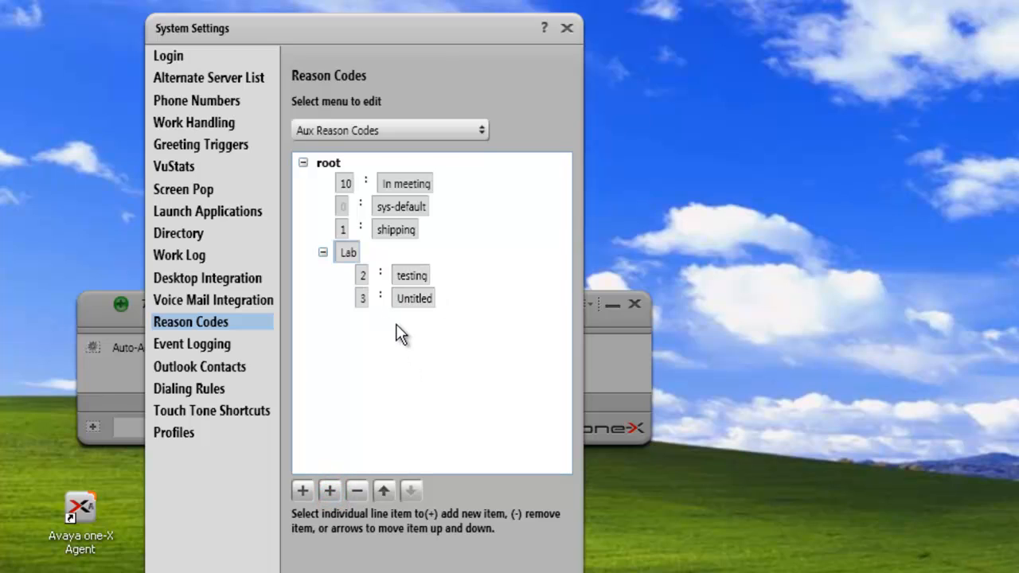
{"action": "left_click", "coordinate": [414, 298]}
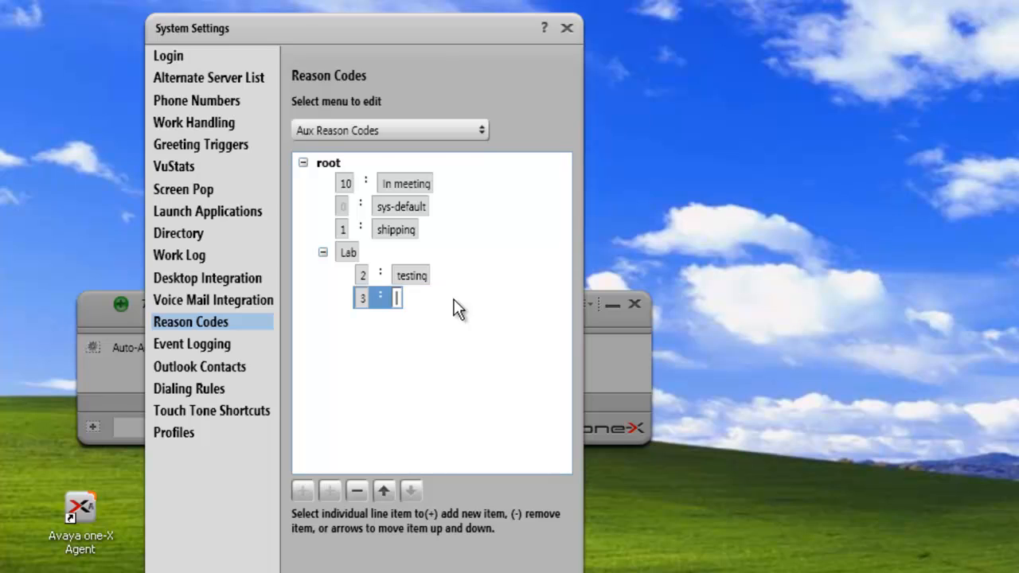
{"action": "type", "text": "setup"}
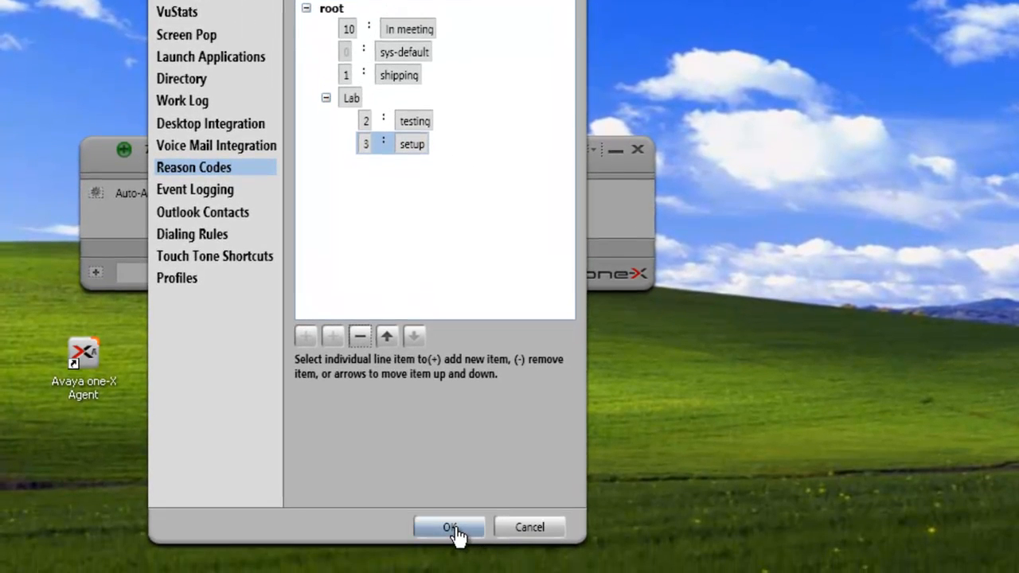
{"action": "left_click", "coordinate": [449, 527]}
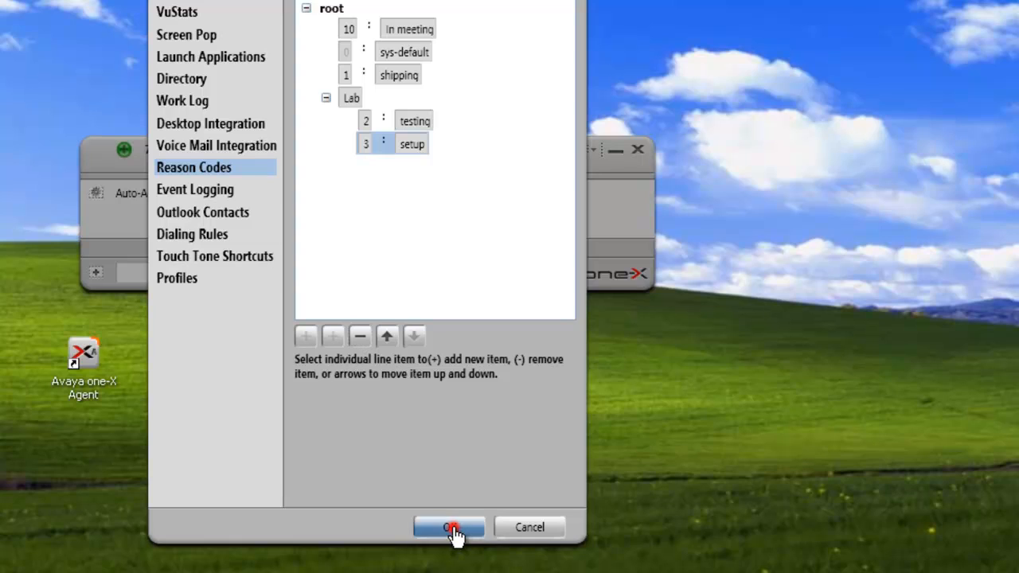
{"action": "left_click", "coordinate": [449, 527]}
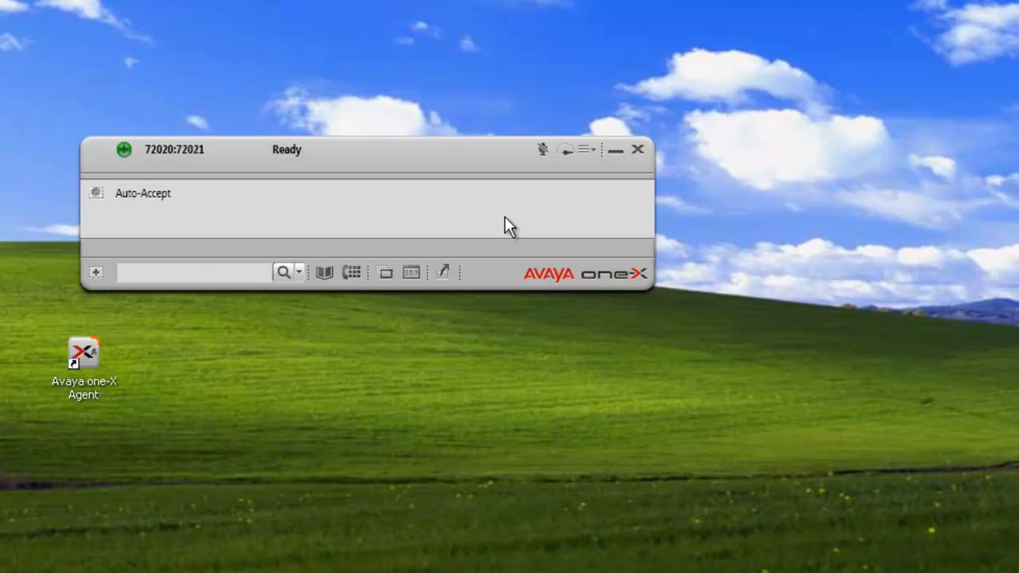
{"action": "mouse_move", "coordinate": [490, 162]}
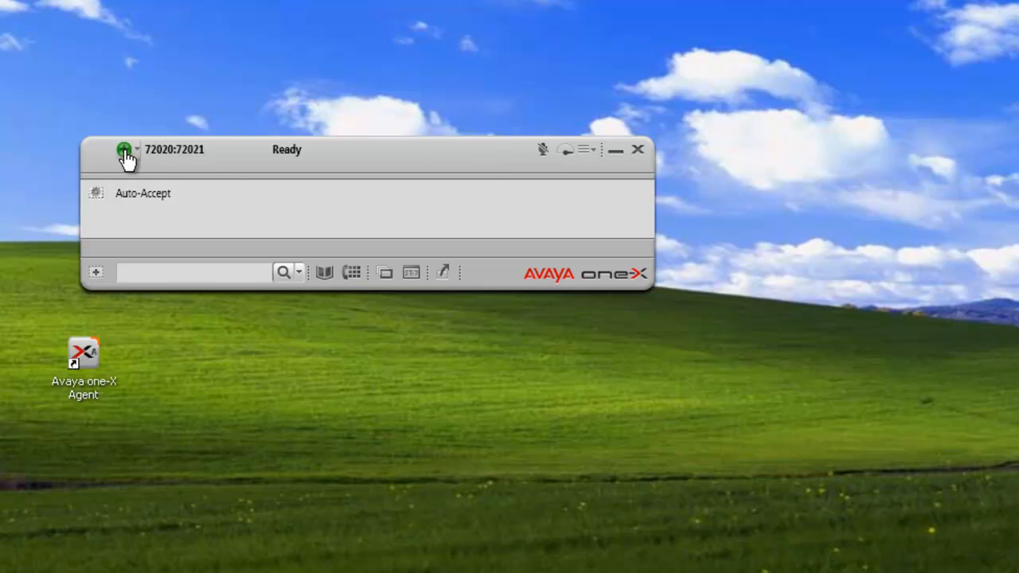
{"action": "mouse_move", "coordinate": [140, 152]}
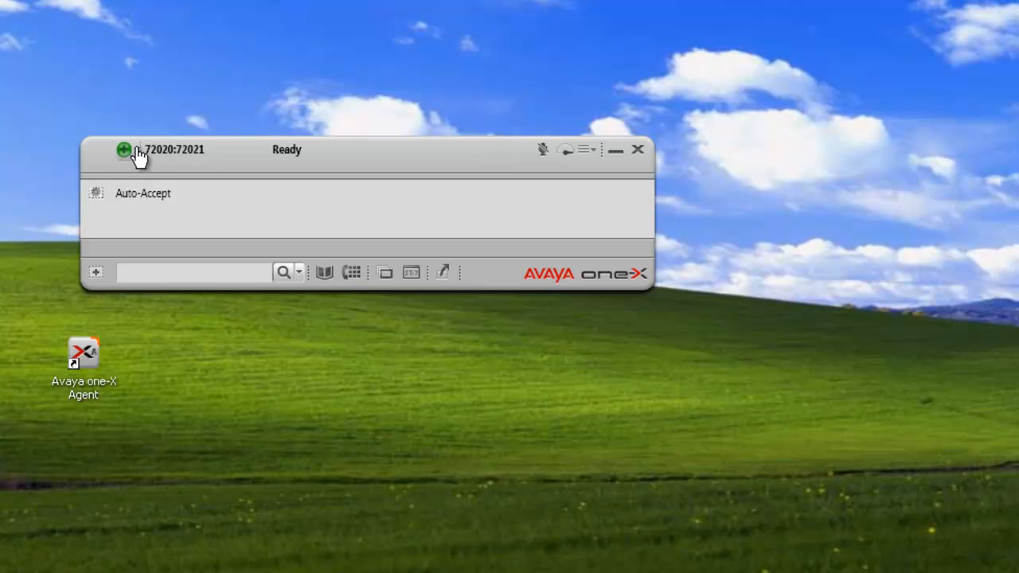
{"action": "left_click", "coordinate": [125, 149]}
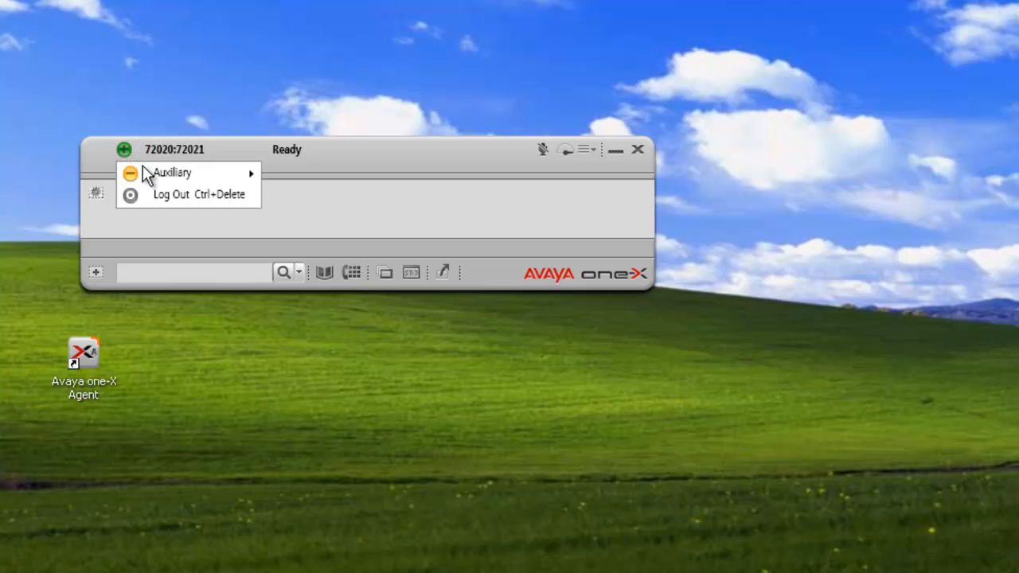
{"action": "mouse_move", "coordinate": [172, 172]}
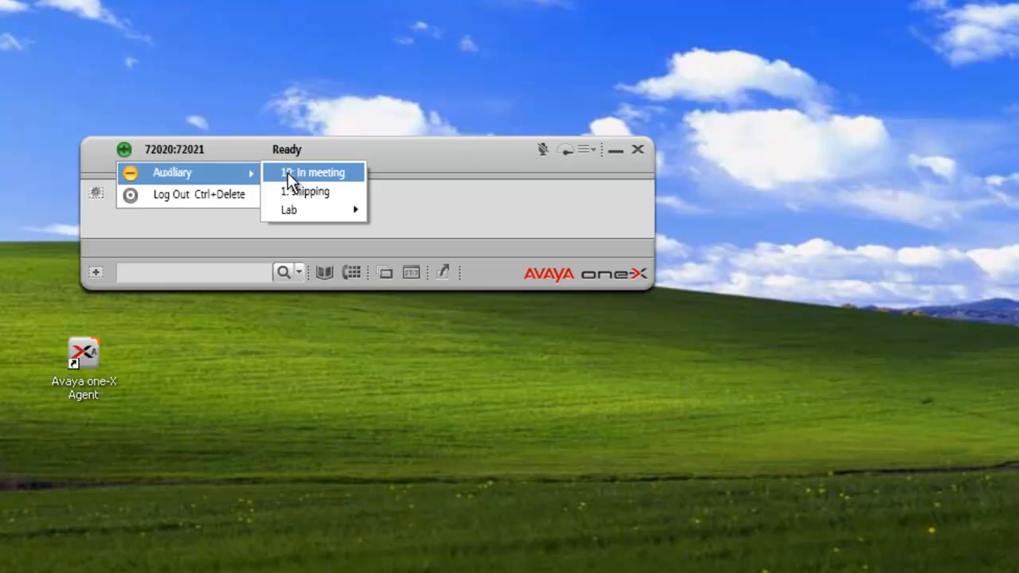
{"action": "mouse_move", "coordinate": [288, 197]}
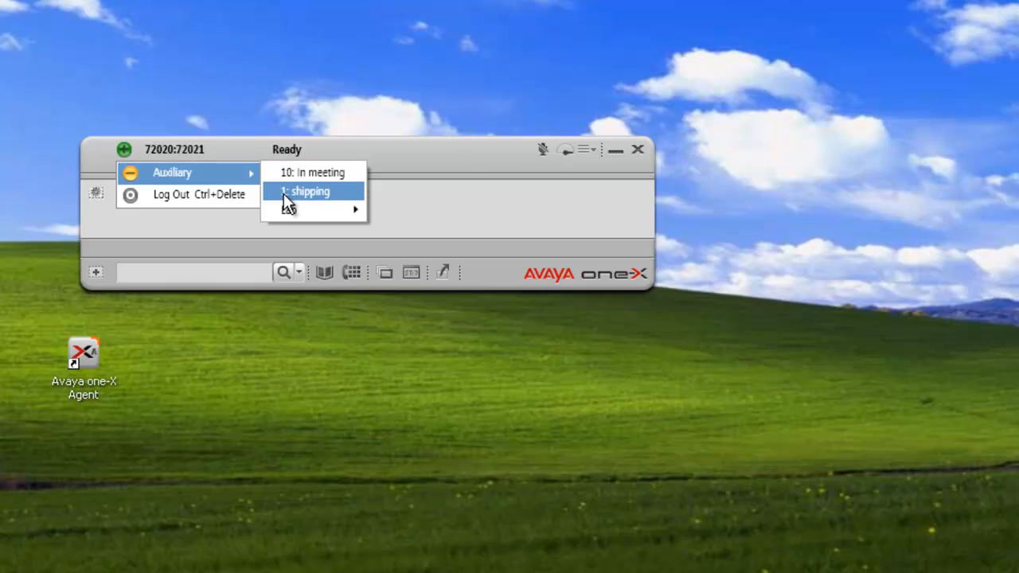
{"action": "mouse_move", "coordinate": [301, 210]}
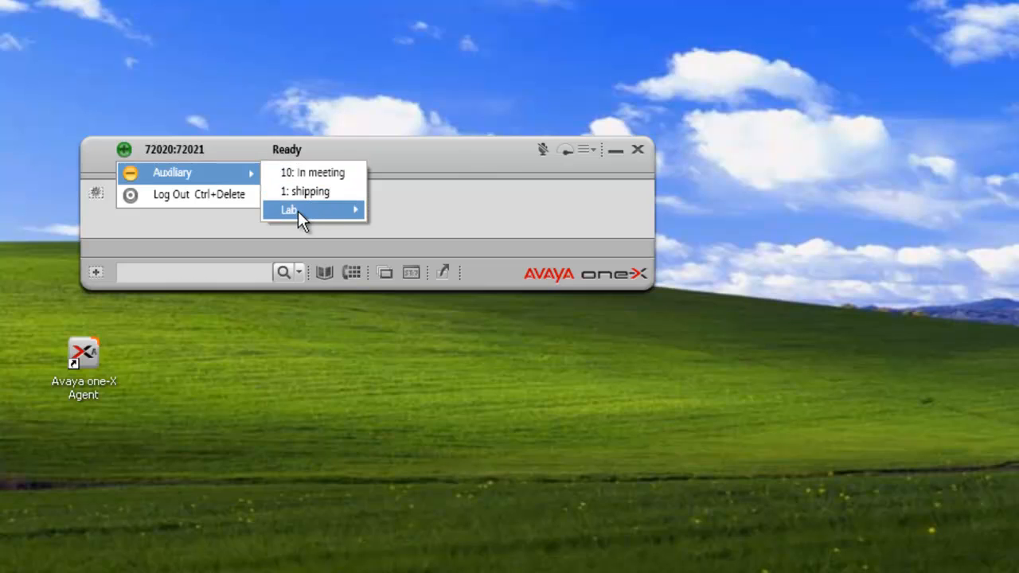
{"action": "mouse_move", "coordinate": [310, 210]}
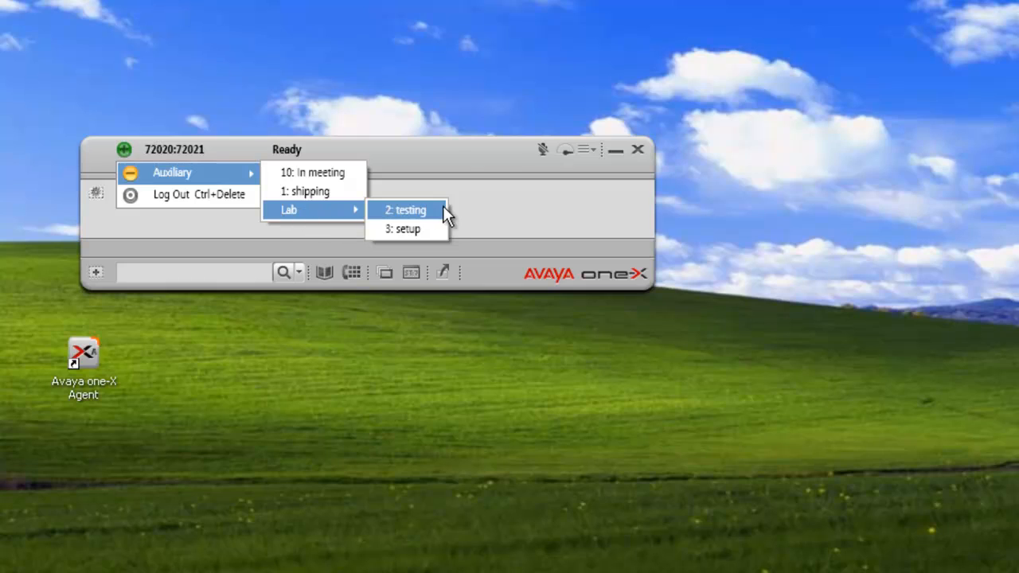
{"action": "mouse_move", "coordinate": [443, 229]}
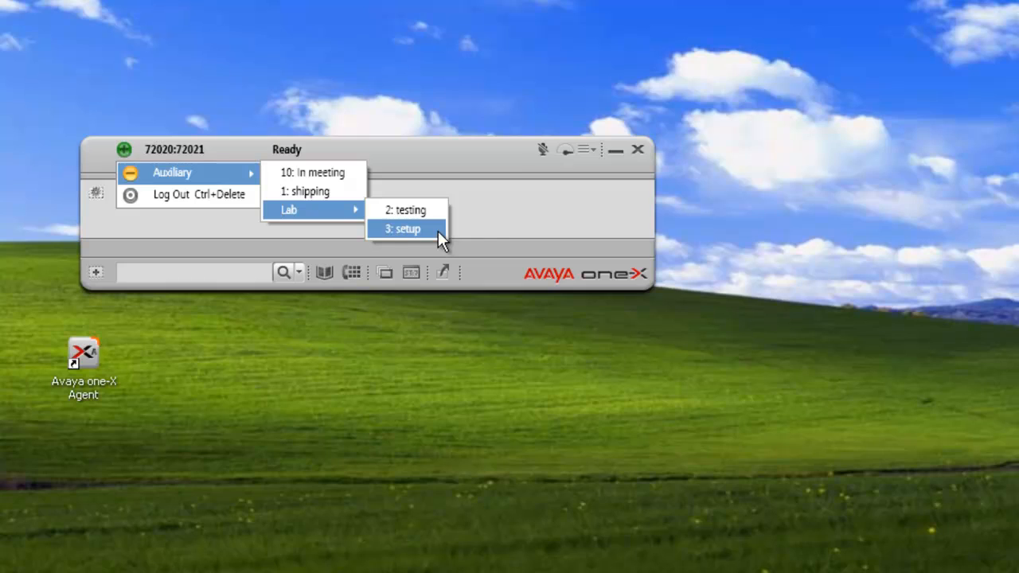
{"action": "mouse_move", "coordinate": [492, 238]}
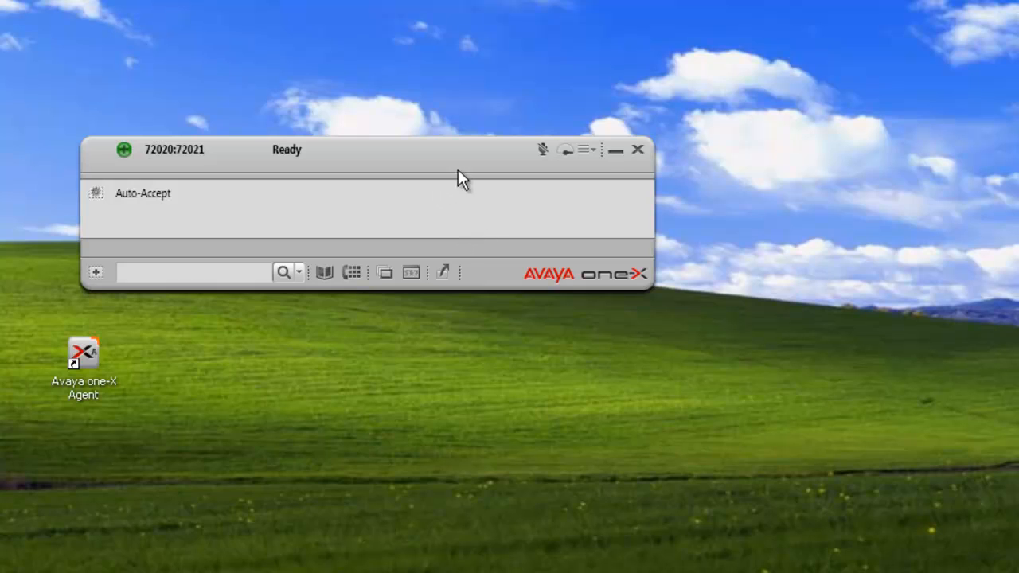
Return to the Reason Codes page of System Settings.
{"action": "left_click", "coordinate": [586, 150]}
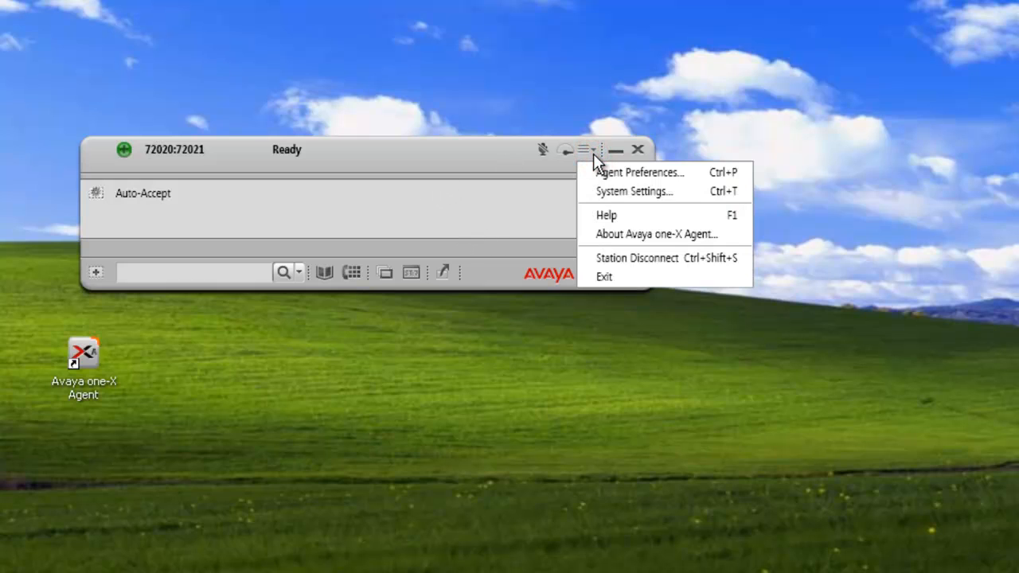
{"action": "left_click", "coordinate": [633, 191]}
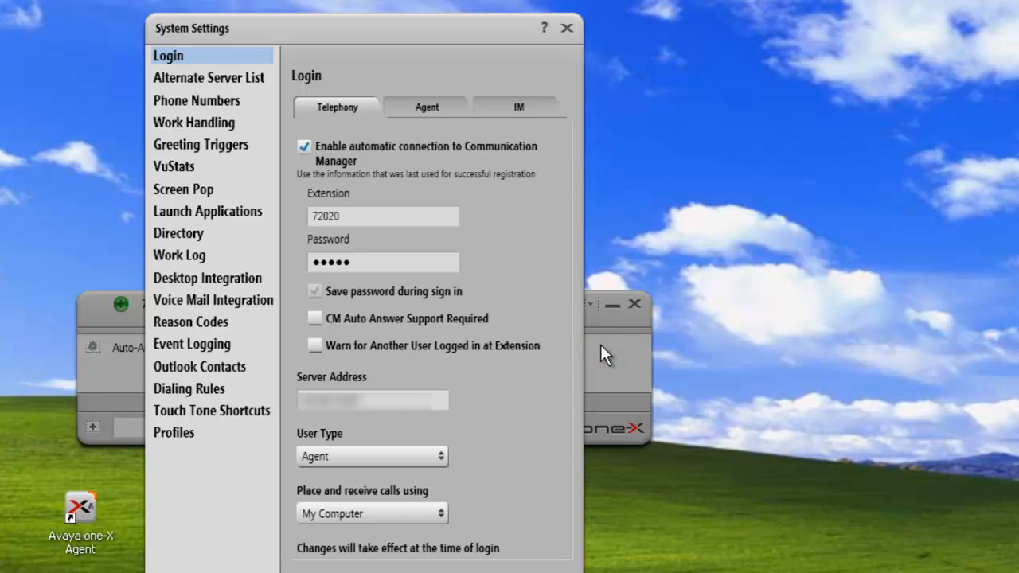
{"action": "left_click", "coordinate": [191, 322]}
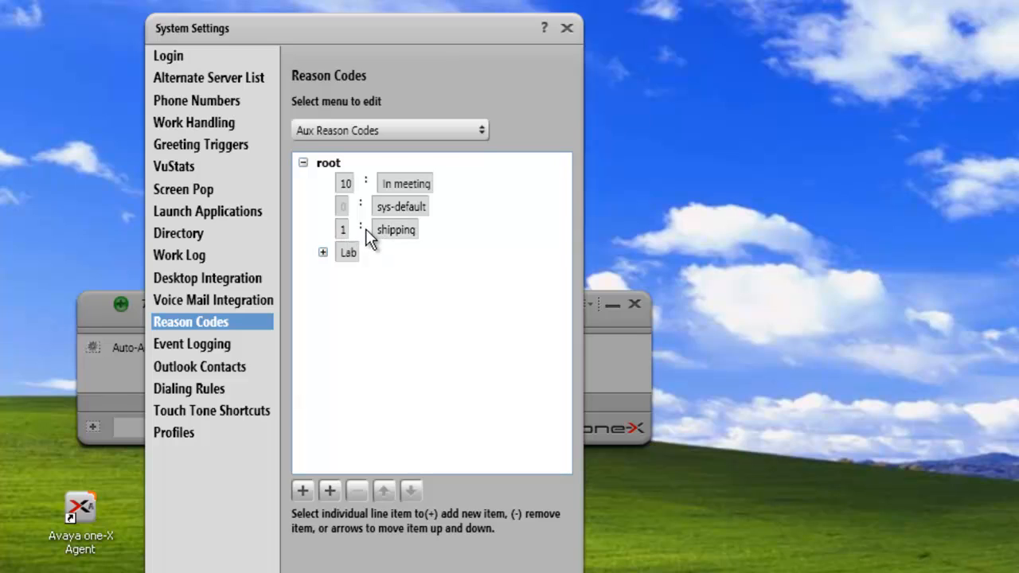
Delete the 'shipping' code and the 'Lab' group, confirming each deletion.
{"action": "left_click", "coordinate": [395, 229]}
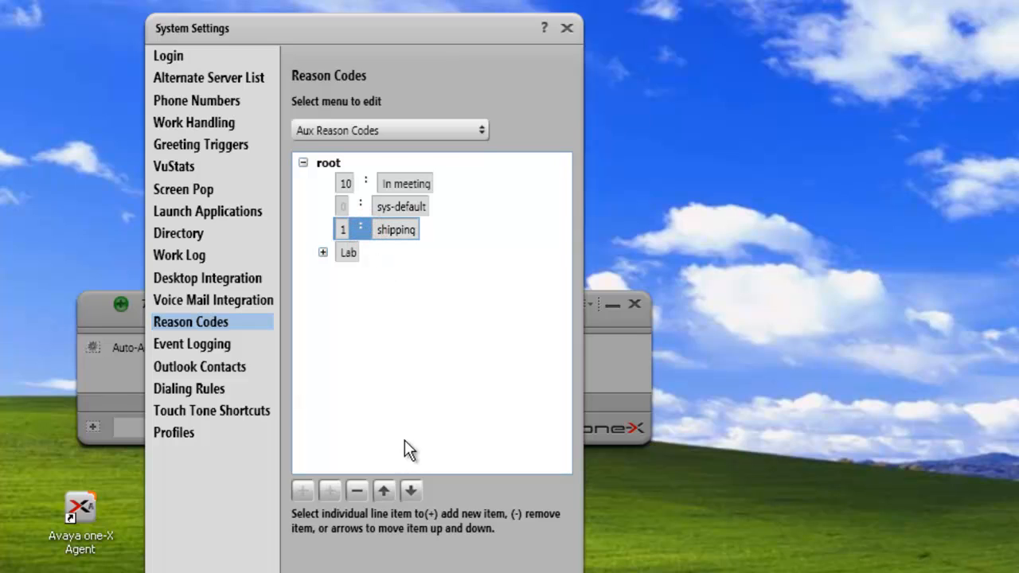
{"action": "left_click", "coordinate": [357, 491]}
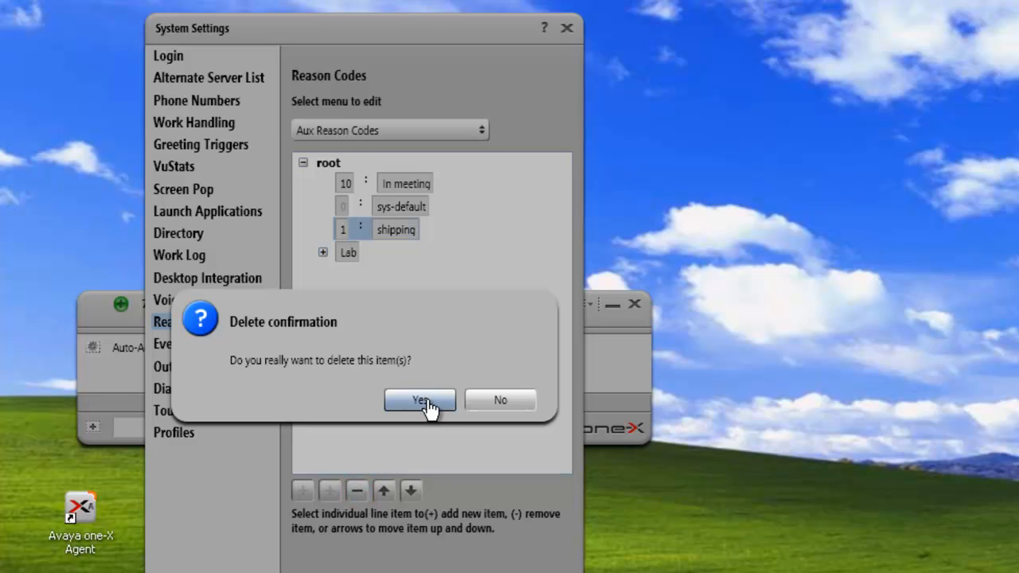
{"action": "left_click", "coordinate": [421, 399]}
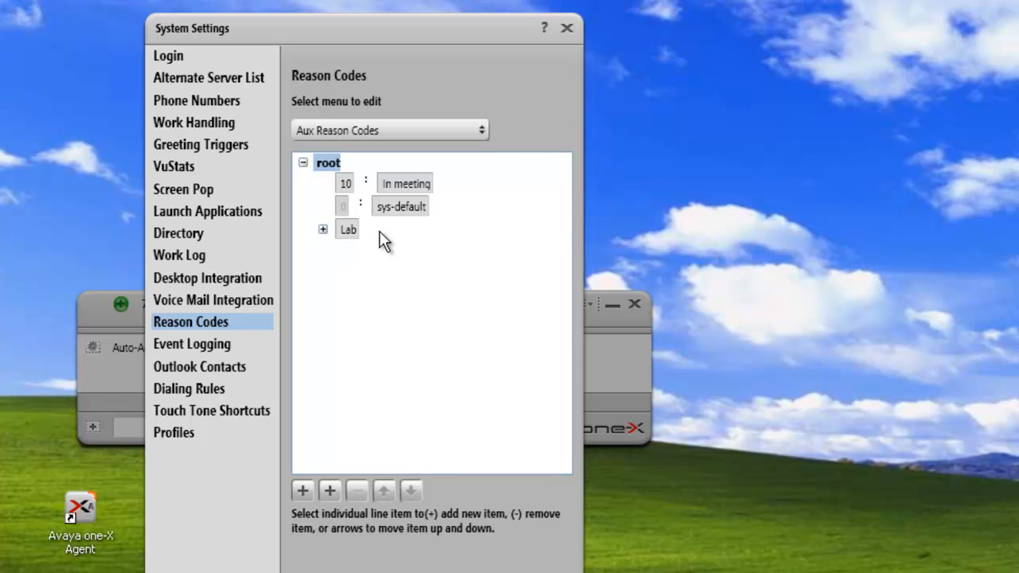
{"action": "mouse_move", "coordinate": [335, 235]}
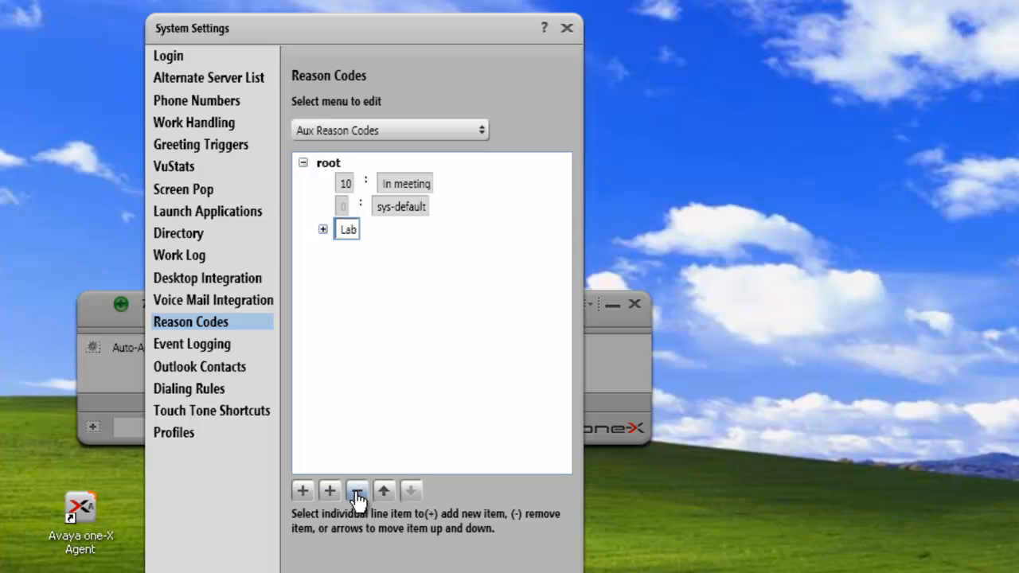
{"action": "left_click", "coordinate": [356, 490]}
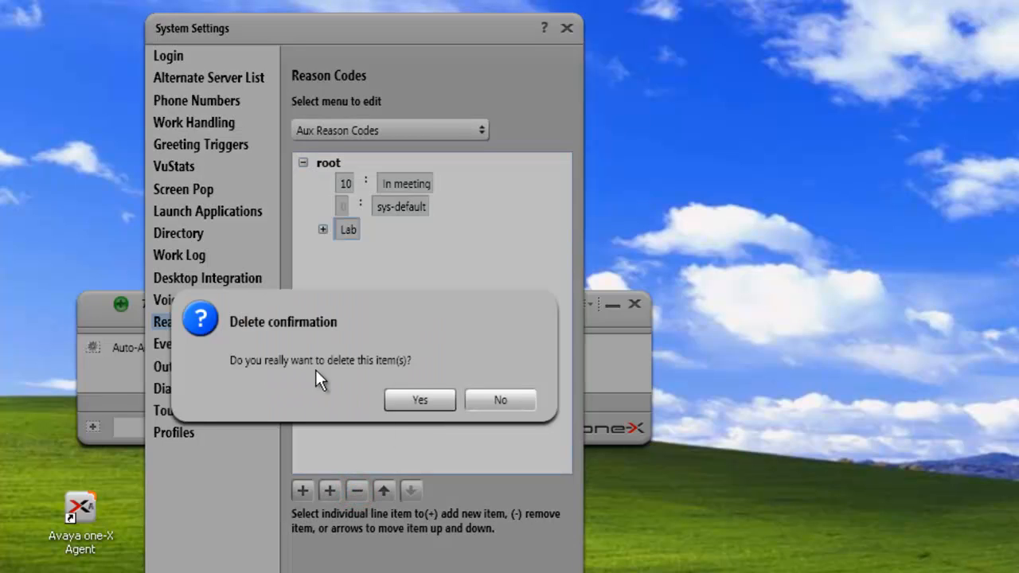
{"action": "left_click", "coordinate": [421, 399]}
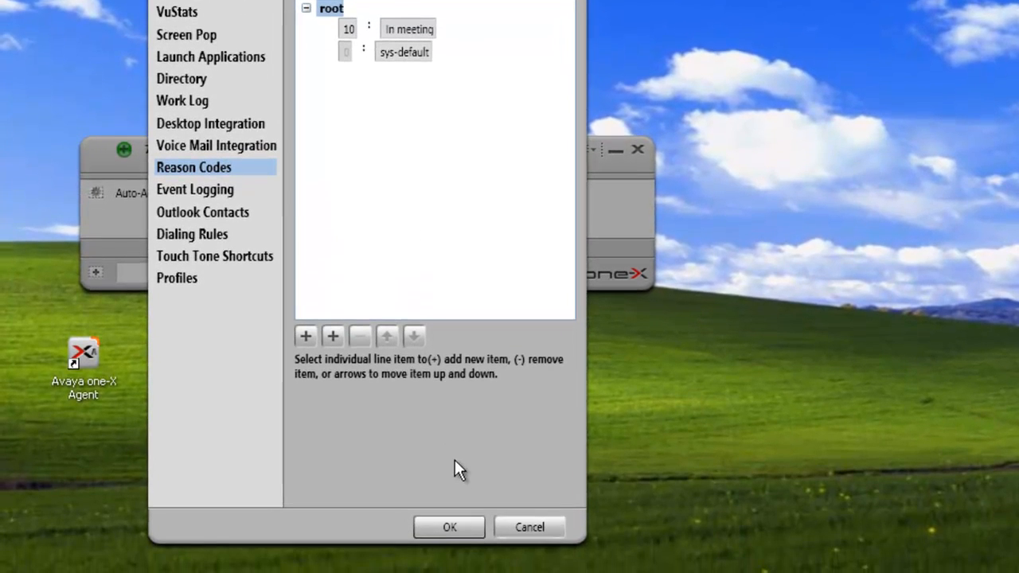
Save the settings and set the agent to Auxiliary with reason 10 'In meeting'.
{"action": "left_click", "coordinate": [449, 527]}
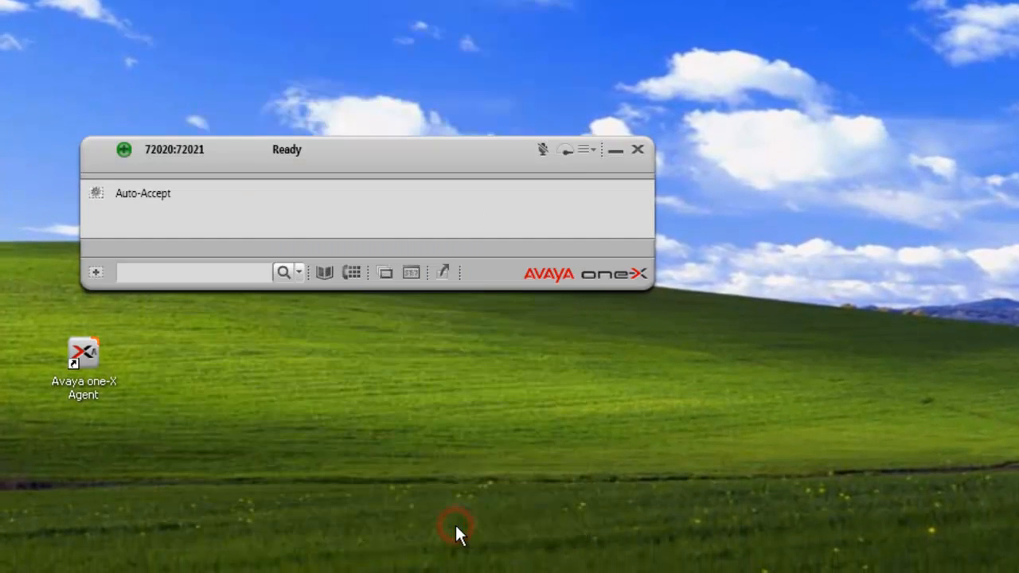
{"action": "mouse_move", "coordinate": [151, 194]}
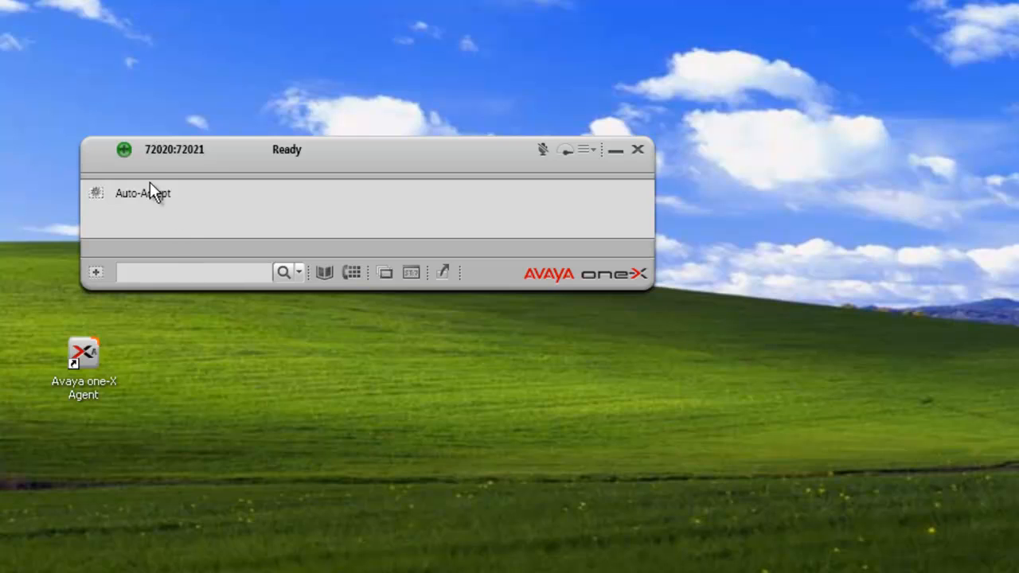
{"action": "left_click", "coordinate": [124, 150]}
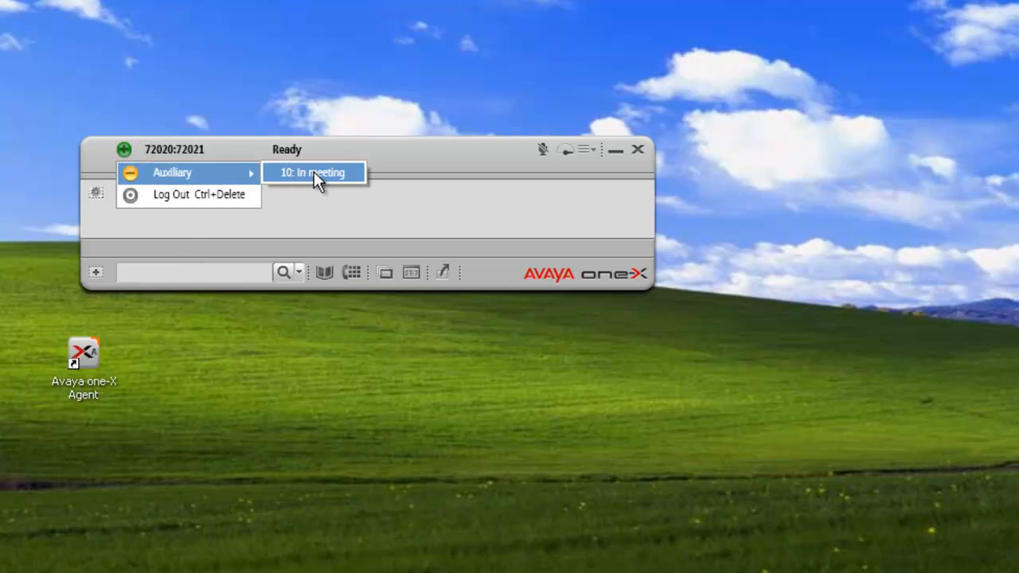
{"action": "left_click", "coordinate": [312, 172]}
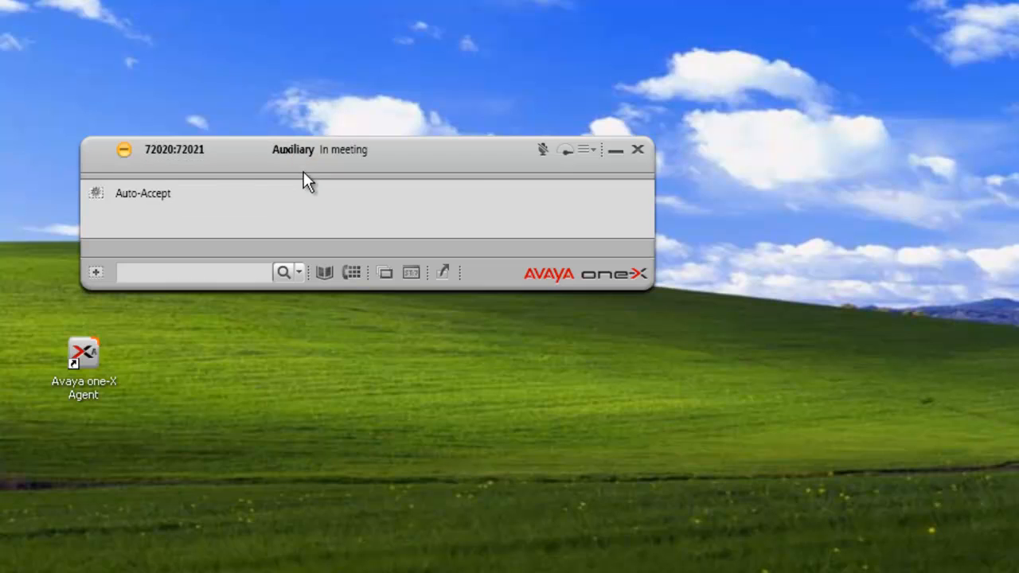
{"action": "mouse_move", "coordinate": [210, 194]}
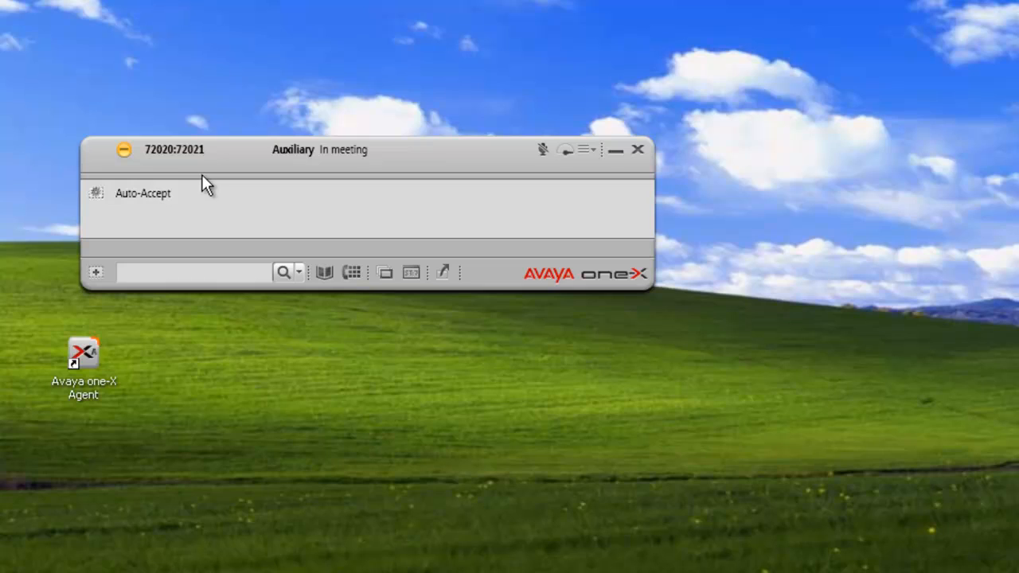
{"action": "mouse_move", "coordinate": [311, 241]}
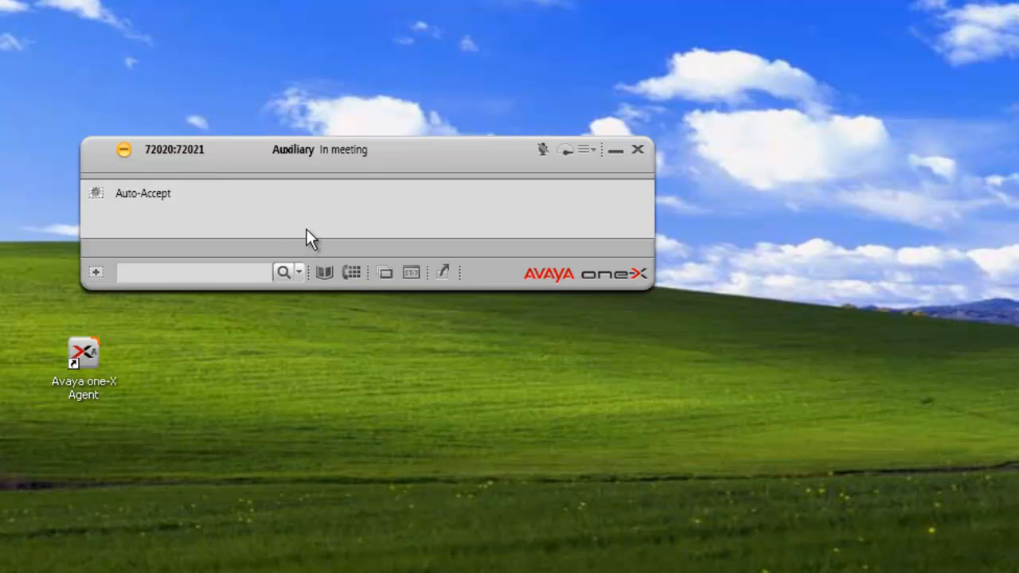